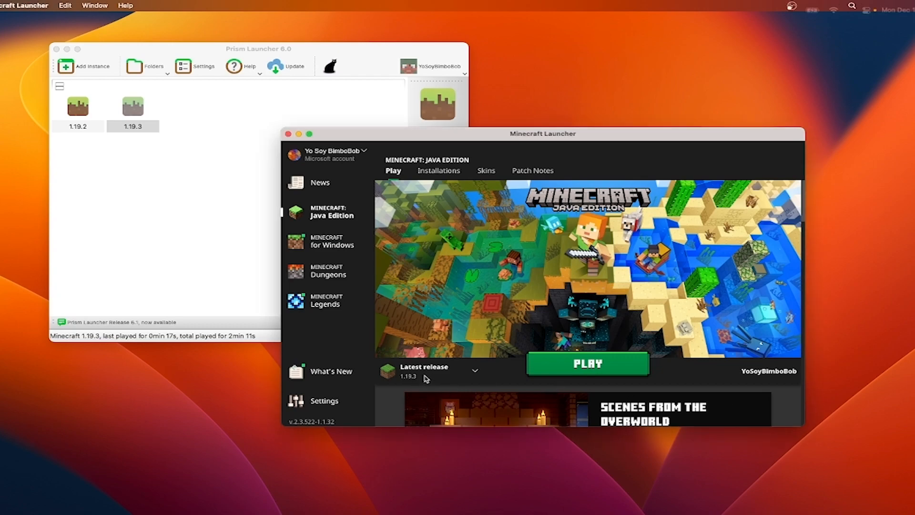
- Keep the latest release as the game version and select the 1.19.3 instance
{"action": "left_click", "coordinate": [475, 371]}
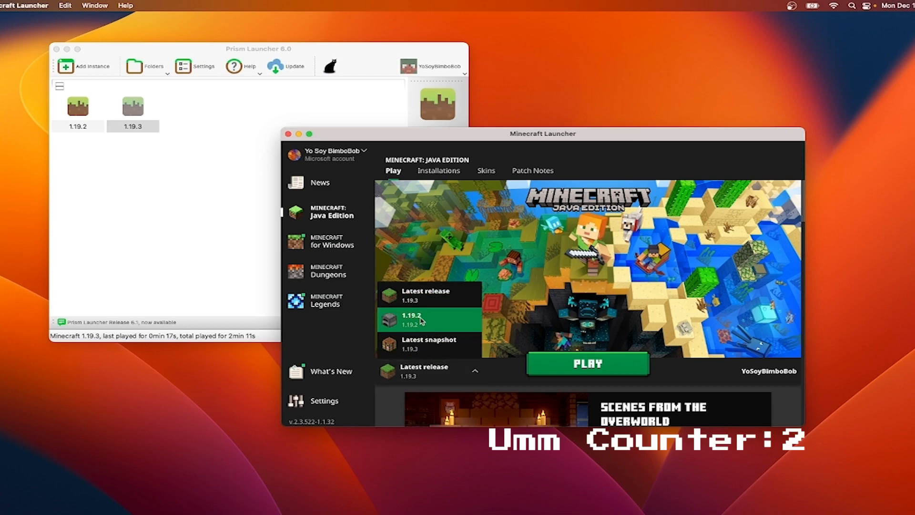
{"action": "left_click", "coordinate": [426, 295]}
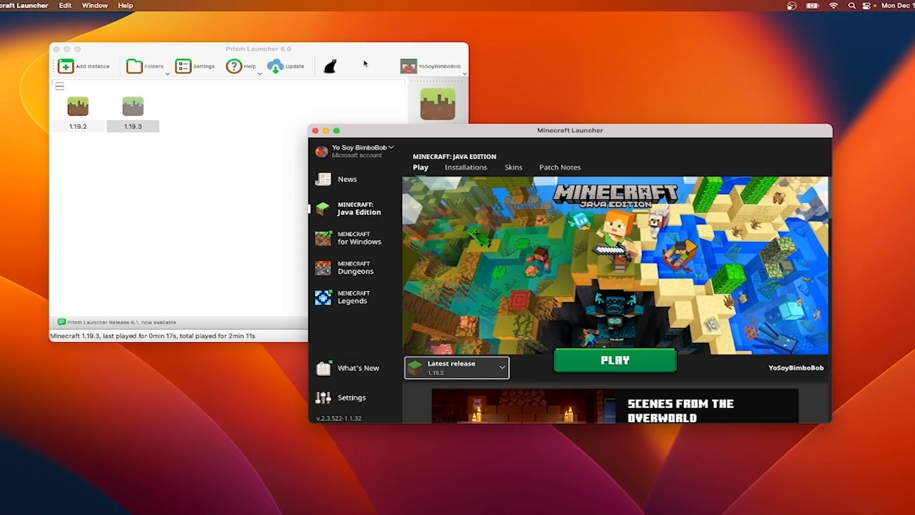
{"action": "right_click", "coordinate": [133, 107]}
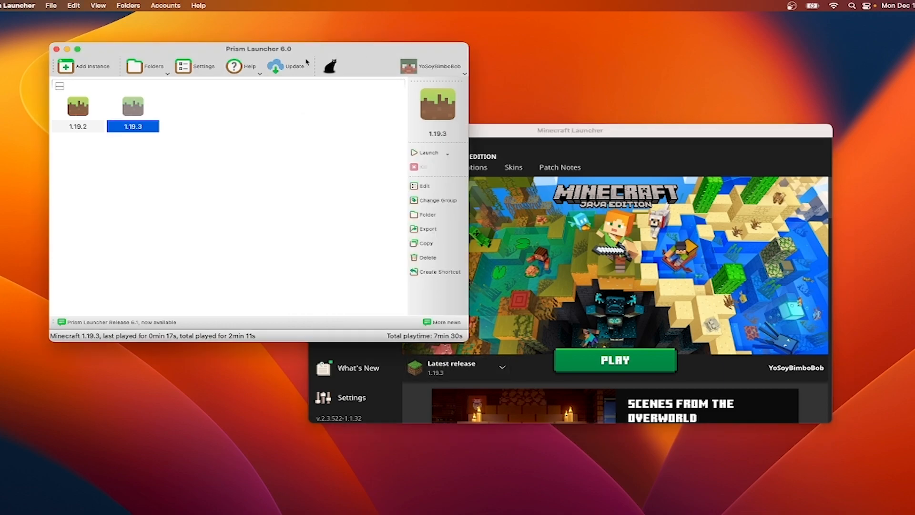
{"action": "mouse_move", "coordinate": [244, 120]}
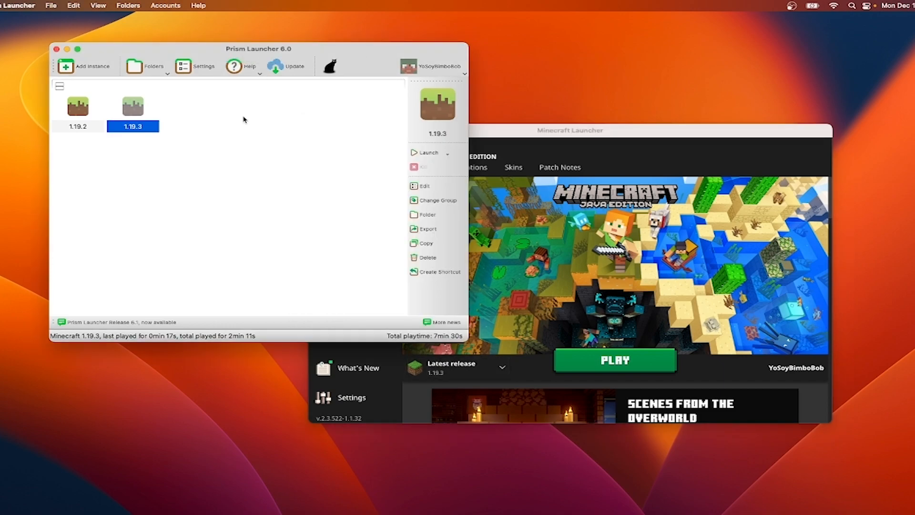
{"action": "mouse_move", "coordinate": [206, 135]}
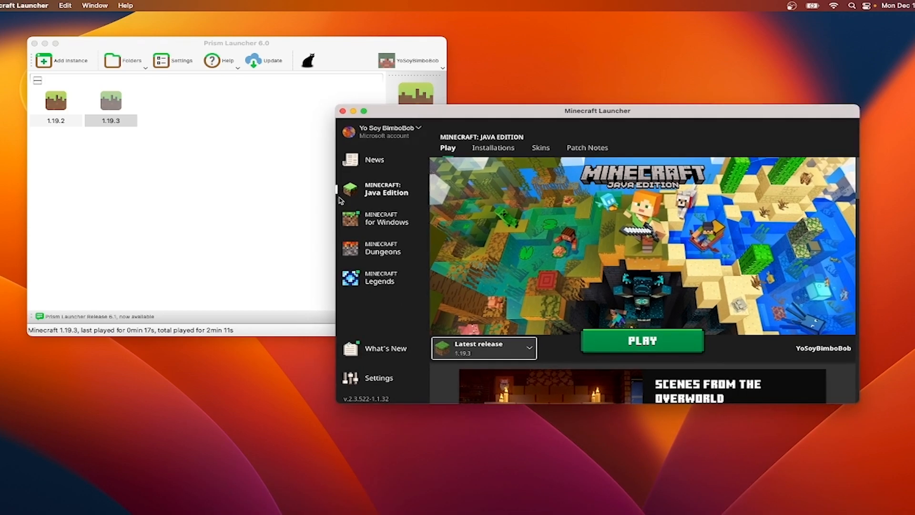
{"action": "mouse_move", "coordinate": [277, 376]}
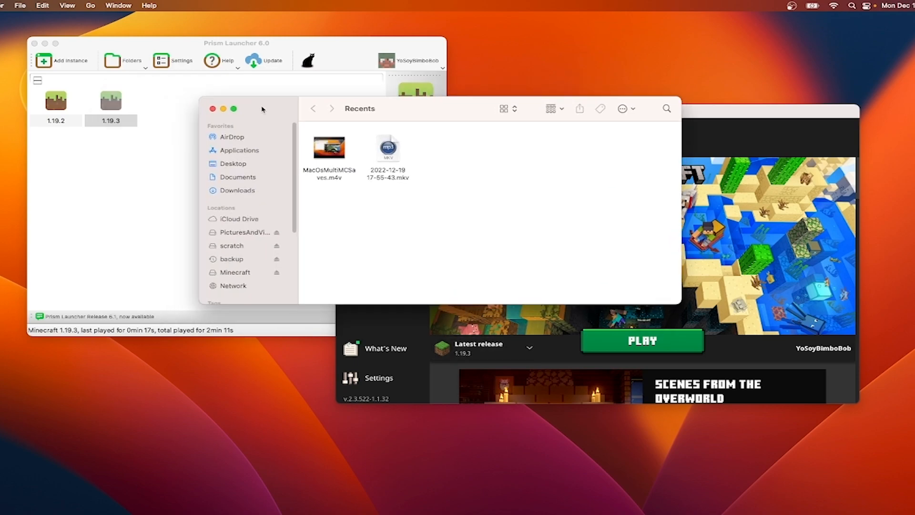
{"action": "mouse_move", "coordinate": [538, 135]}
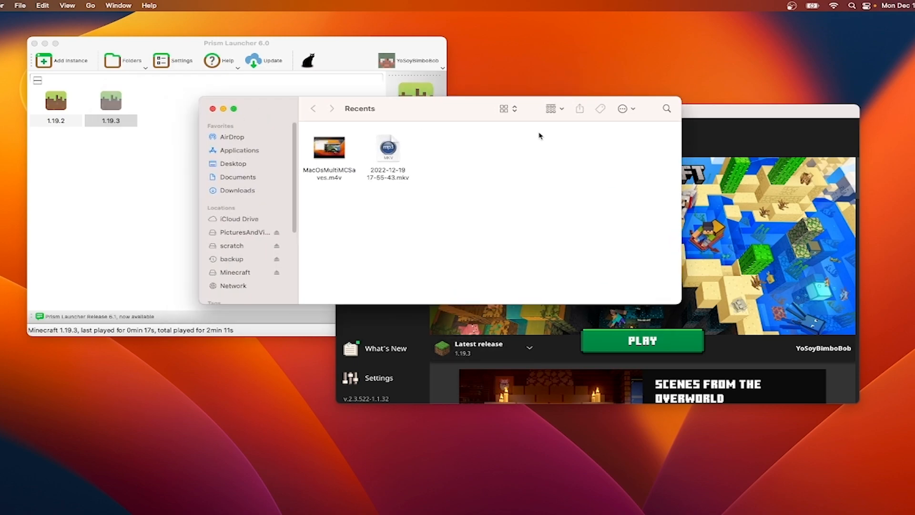
{"action": "mouse_move", "coordinate": [490, 127]}
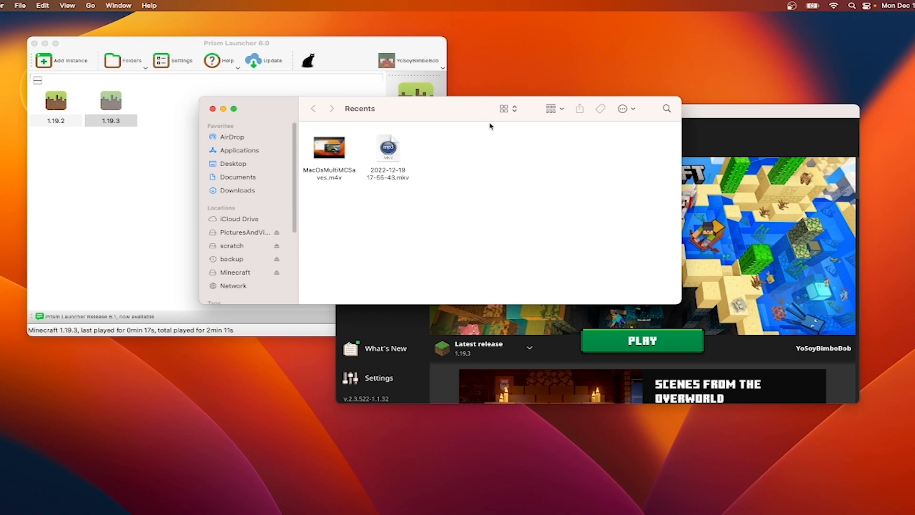
{"action": "mouse_move", "coordinate": [275, 27]}
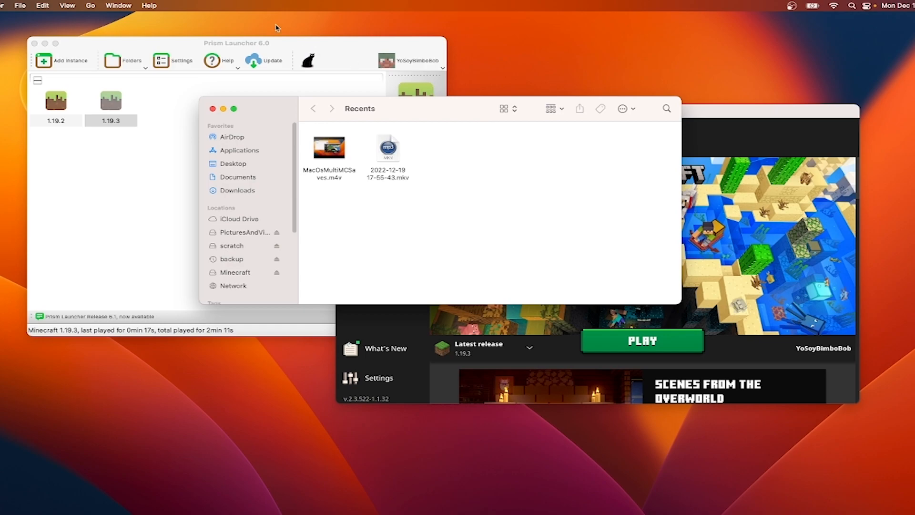
{"action": "mouse_move", "coordinate": [272, 123]}
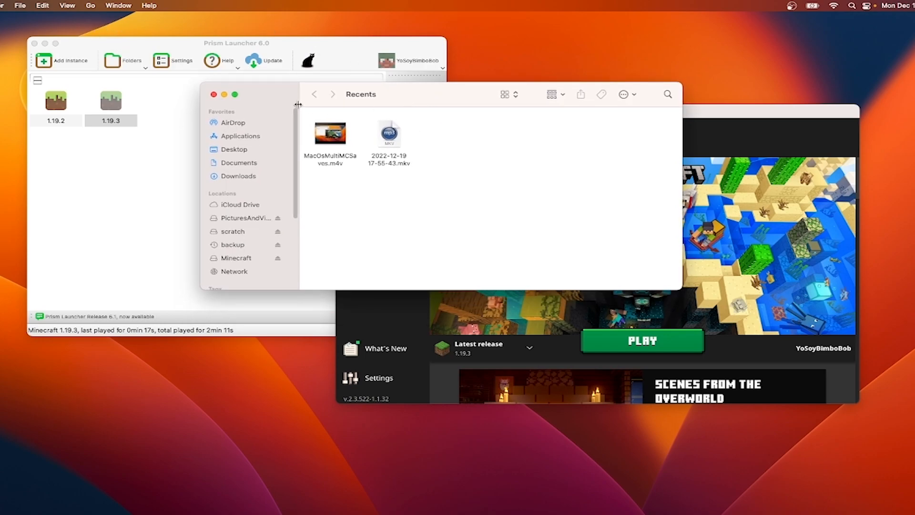
{"action": "mouse_move", "coordinate": [162, 79]}
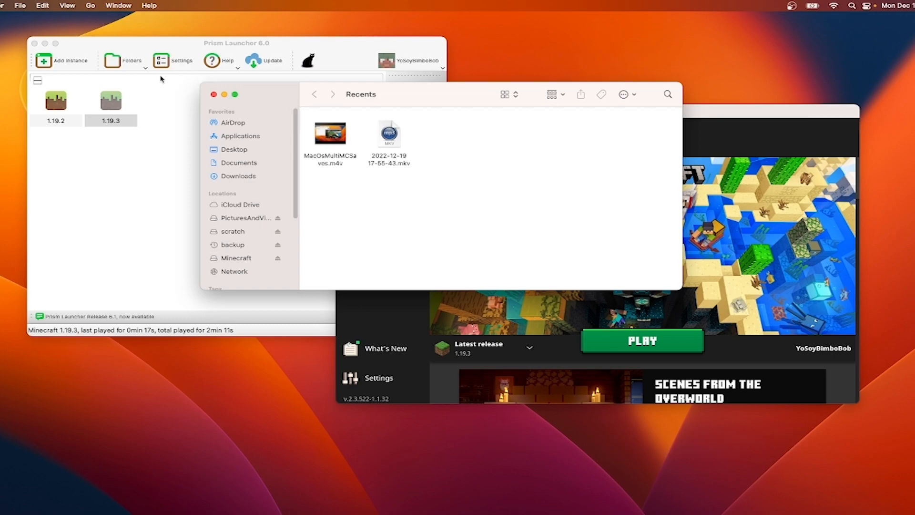
- Tick the home folder under Finder Settings' Sidebar favourites, then close Settings
{"action": "left_click", "coordinate": [6, 5]}
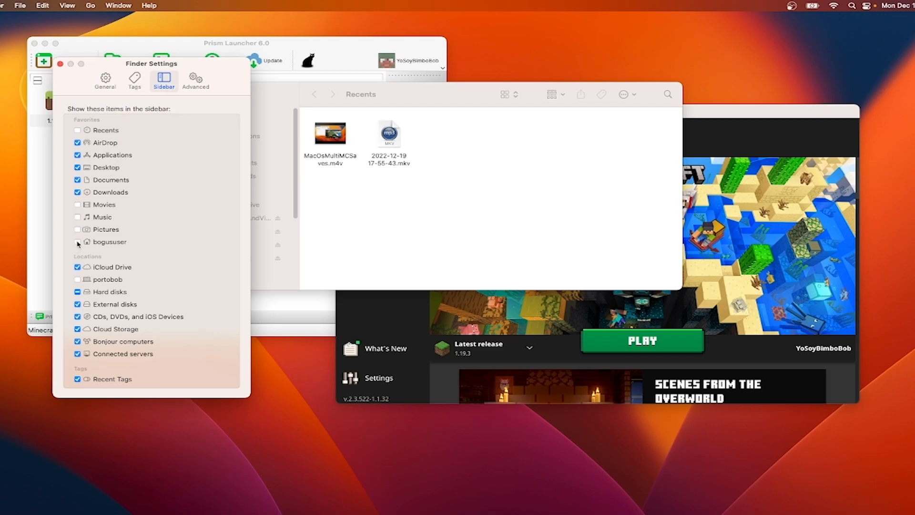
{"action": "left_click", "coordinate": [78, 243]}
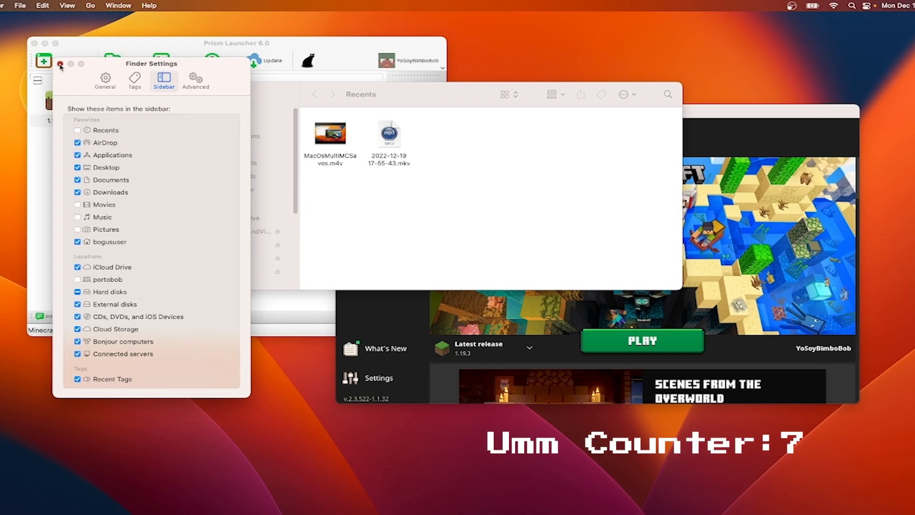
{"action": "left_click", "coordinate": [59, 64]}
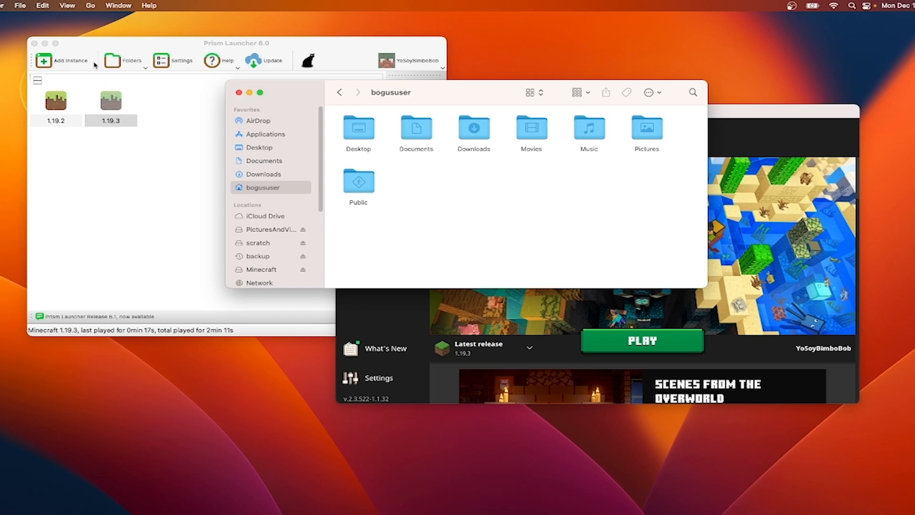
{"action": "mouse_move", "coordinate": [95, 13]}
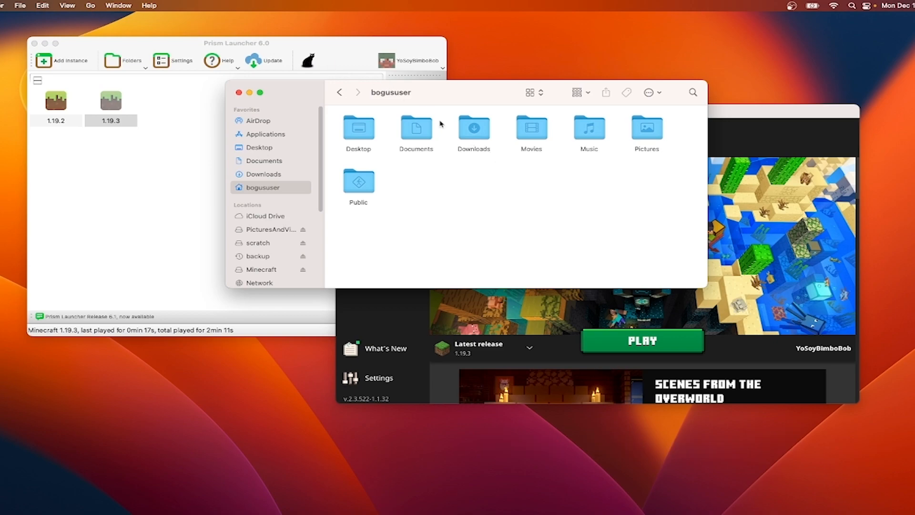
{"action": "mouse_move", "coordinate": [391, 162]}
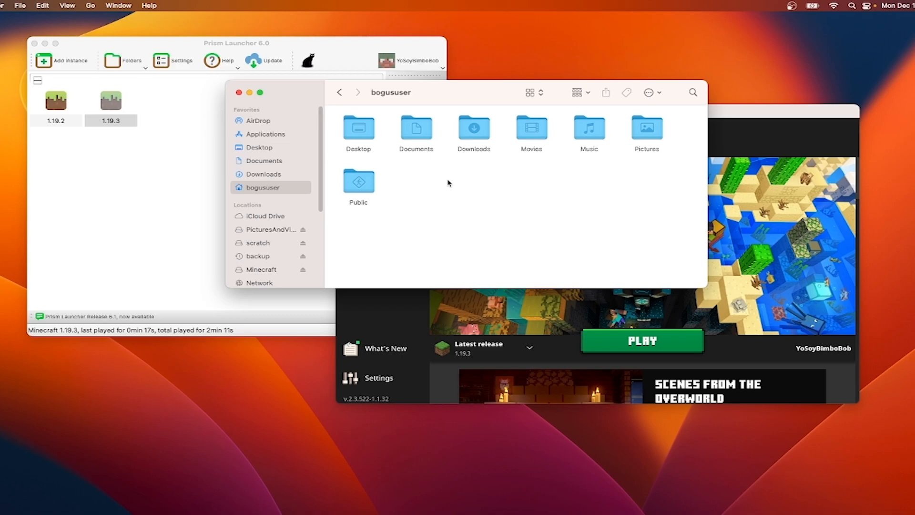
{"action": "mouse_move", "coordinate": [450, 187]}
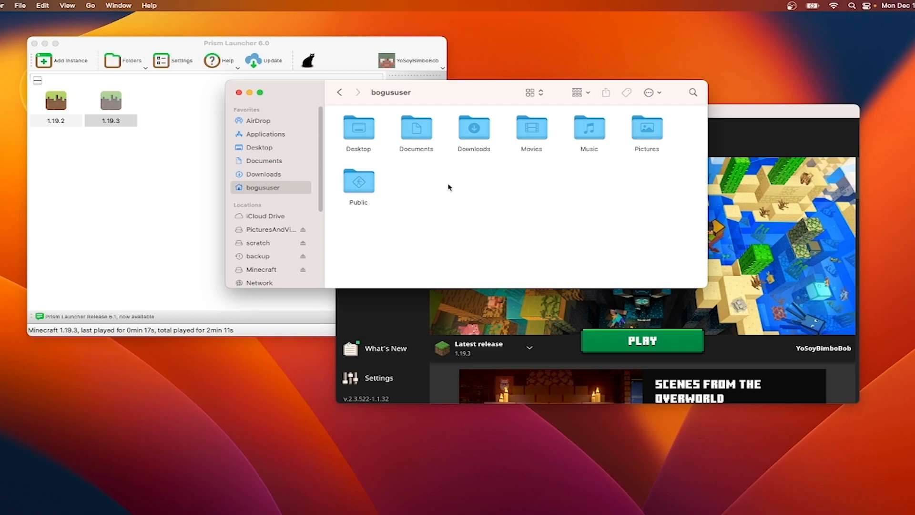
- Reveal hidden files with Cmd+Shift+., look inside Library, then return home
{"action": "key", "text": "cmd+shift+."}
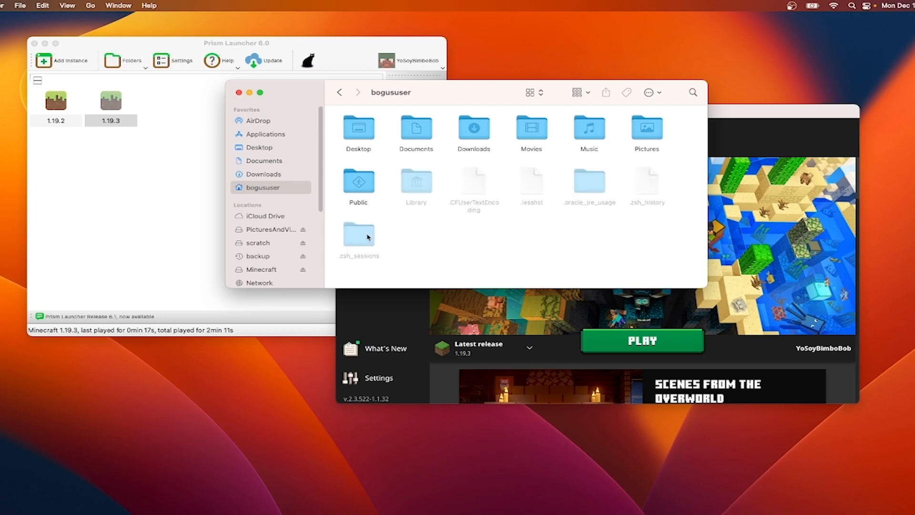
{"action": "mouse_move", "coordinate": [431, 114]}
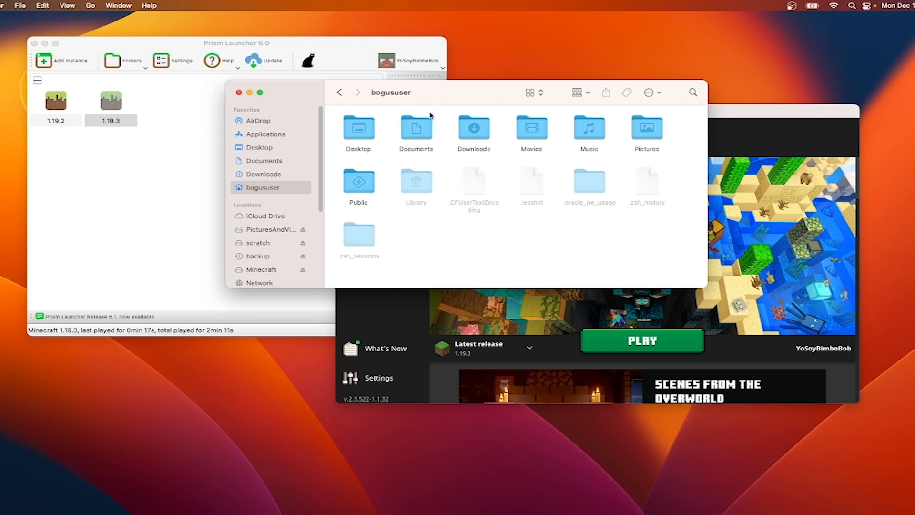
{"action": "double_click", "coordinate": [417, 183]}
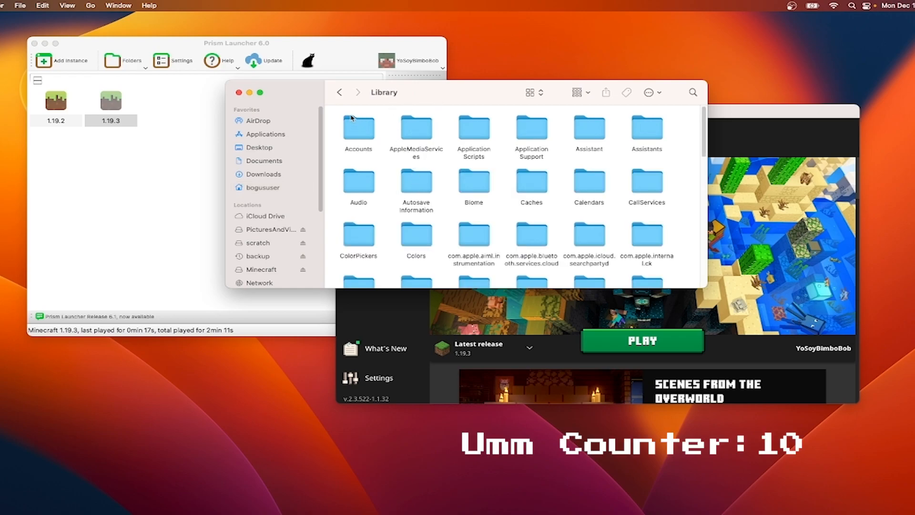
{"action": "left_click", "coordinate": [263, 188]}
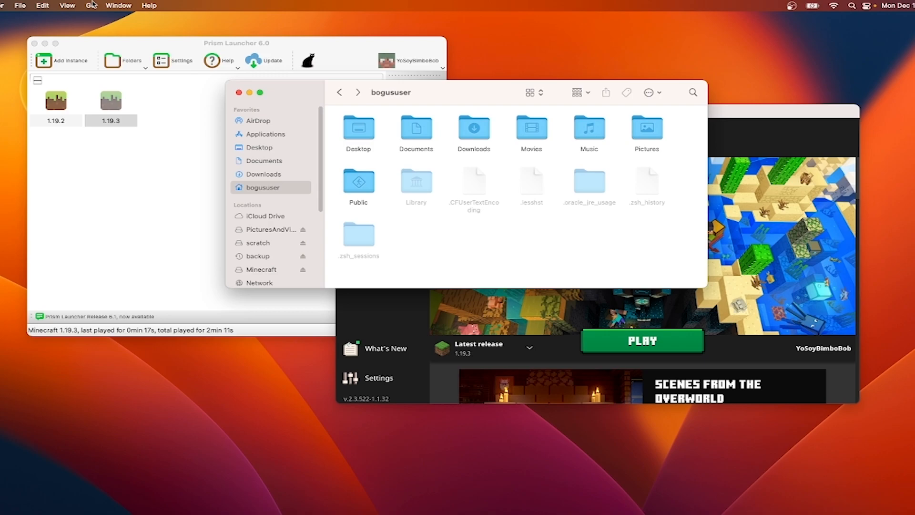
- Reach Library > Application Support > minecraft, select saves, and bring up the 1.19.2 instance's actions
{"action": "left_click", "coordinate": [92, 5]}
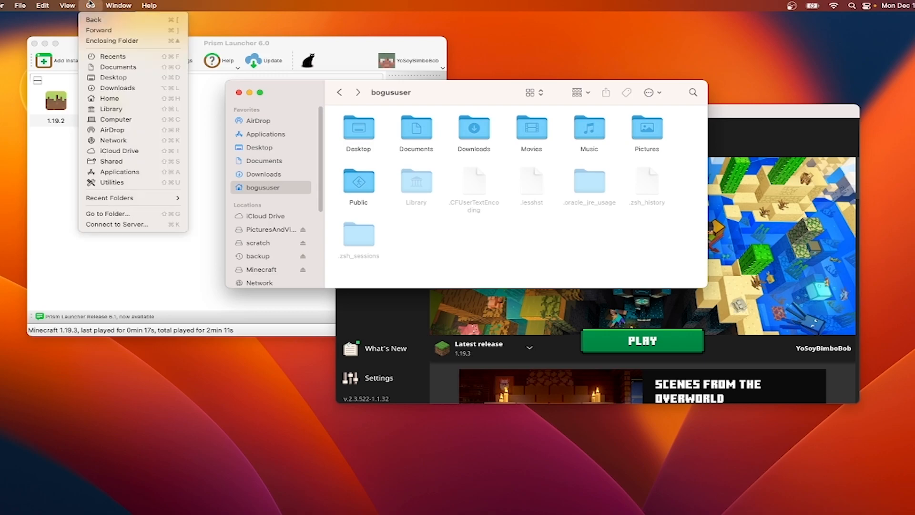
{"action": "mouse_move", "coordinate": [112, 57]}
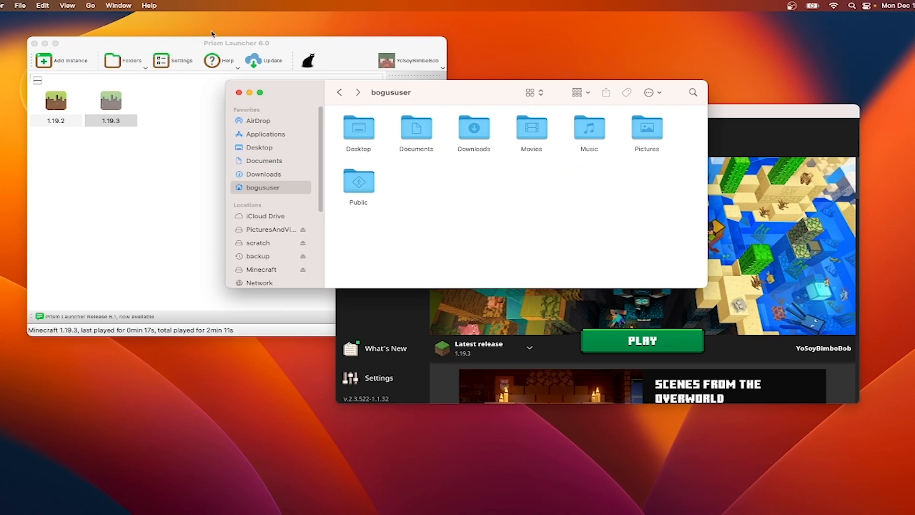
{"action": "left_click", "coordinate": [91, 5]}
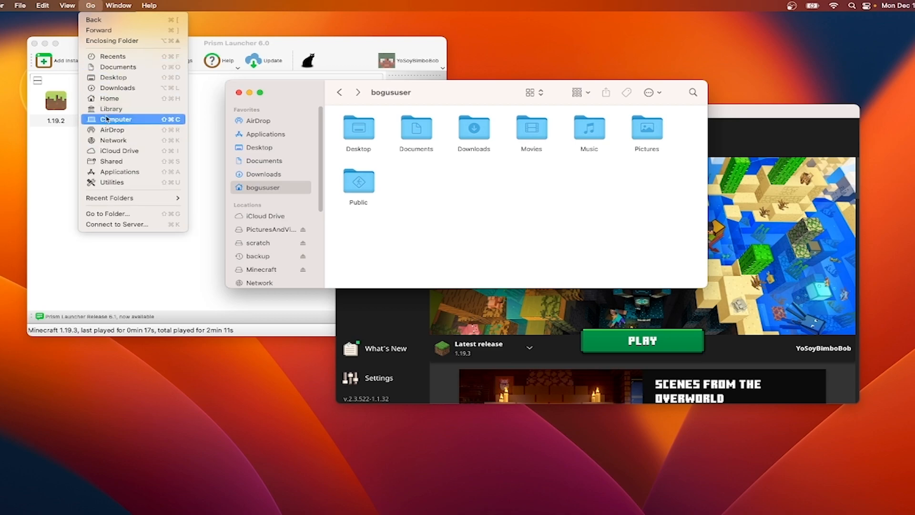
{"action": "left_click", "coordinate": [112, 109]}
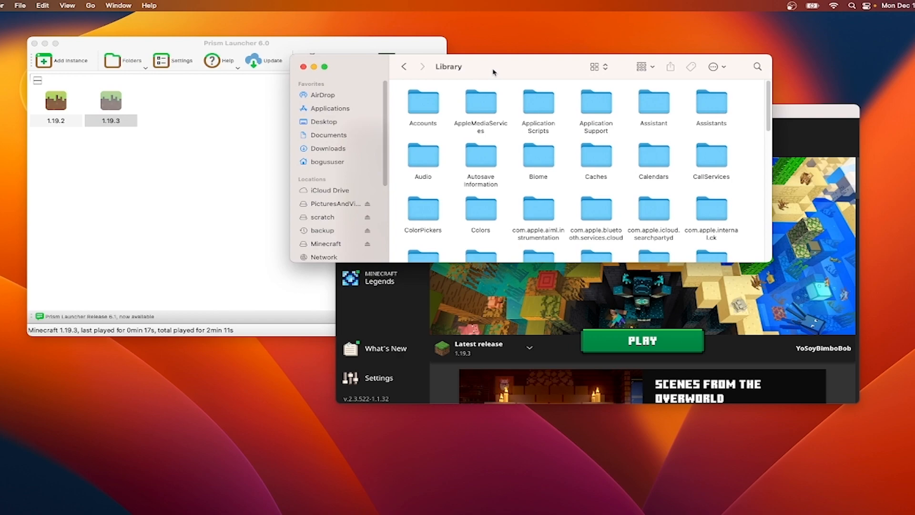
{"action": "mouse_move", "coordinate": [577, 127]}
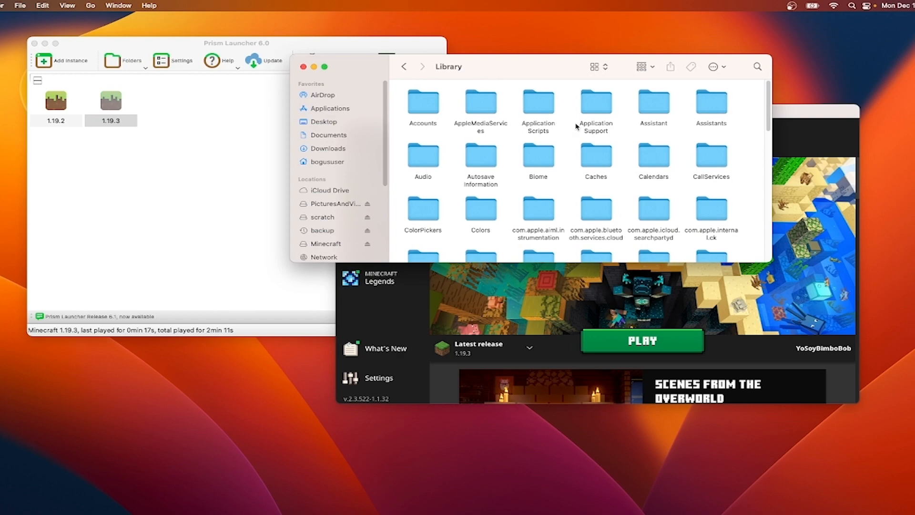
{"action": "double_click", "coordinate": [595, 105]}
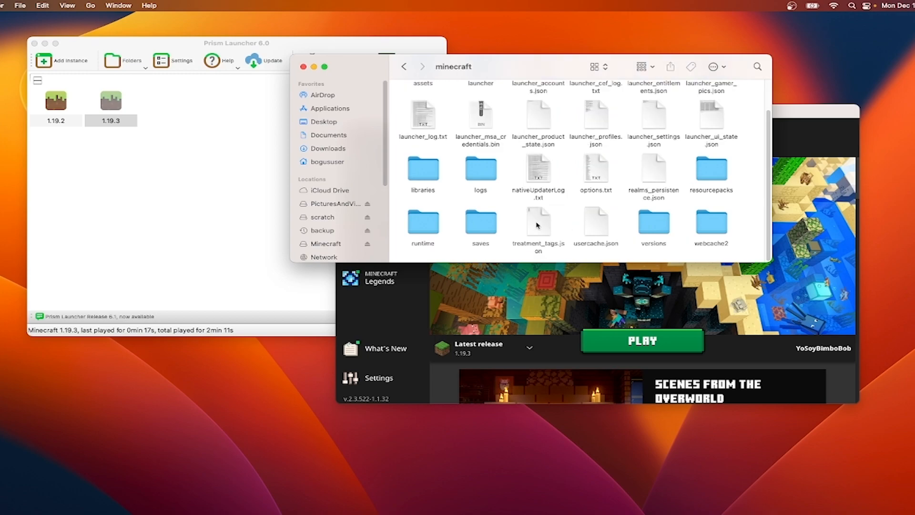
{"action": "left_click", "coordinate": [480, 220]}
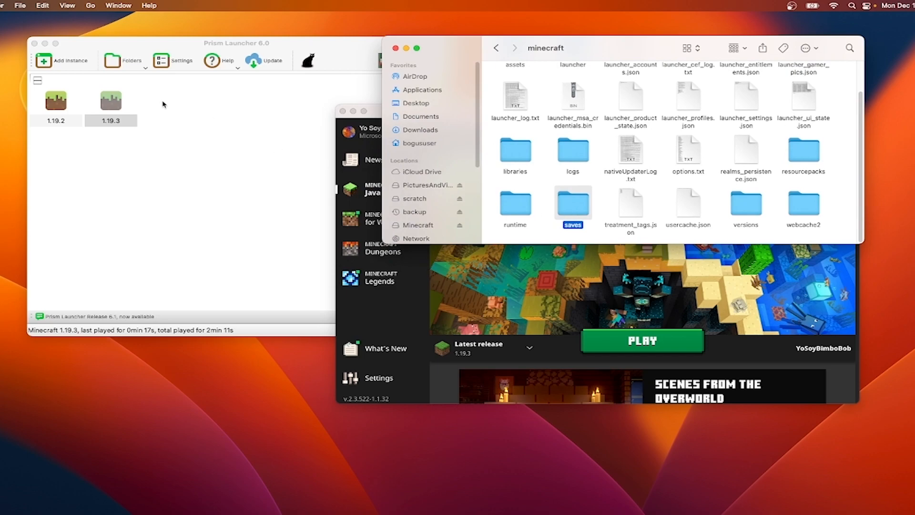
{"action": "left_click", "coordinate": [111, 100]}
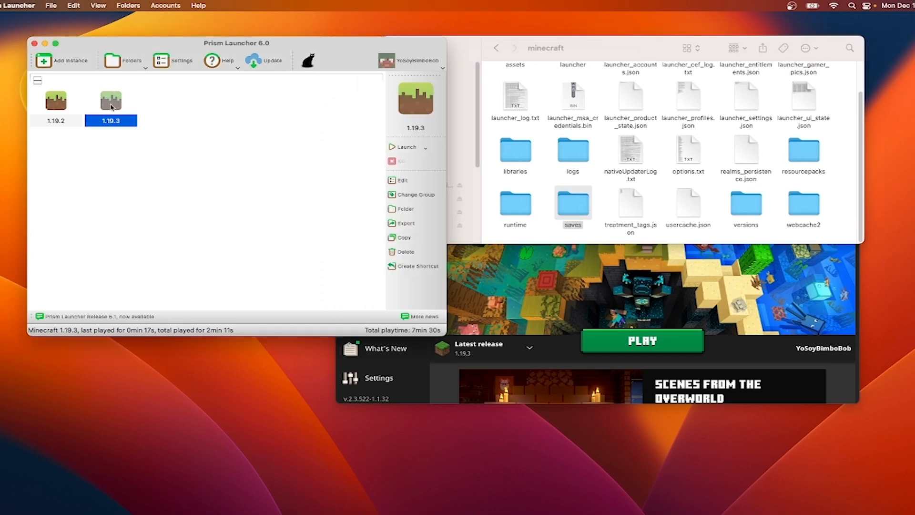
{"action": "right_click", "coordinate": [57, 101]}
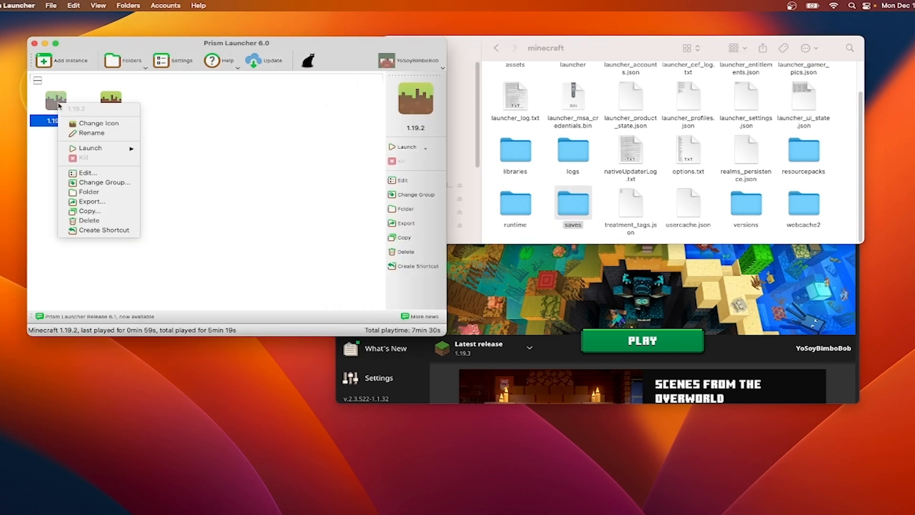
- Open the 1.19.2 worlds folder, drag 1_19_2World out, and target saves in .minecraft
{"action": "left_click", "coordinate": [87, 173]}
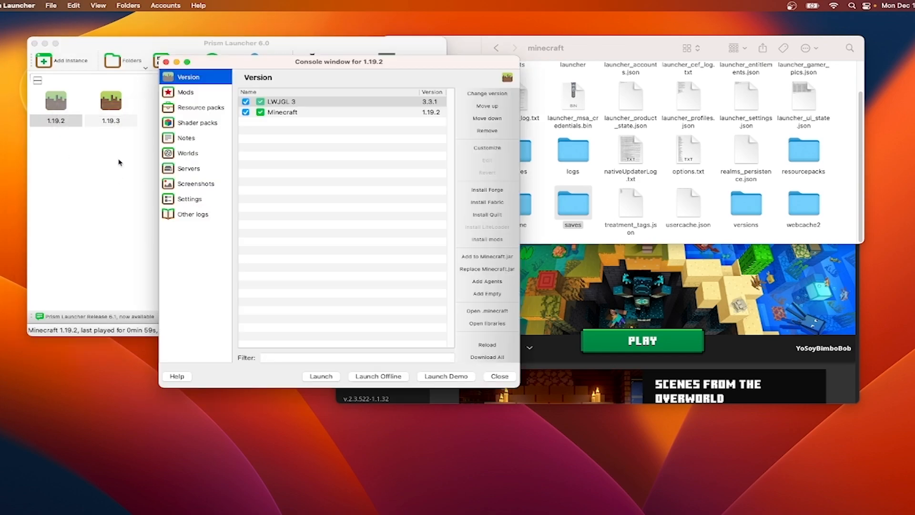
{"action": "left_click", "coordinate": [188, 153]}
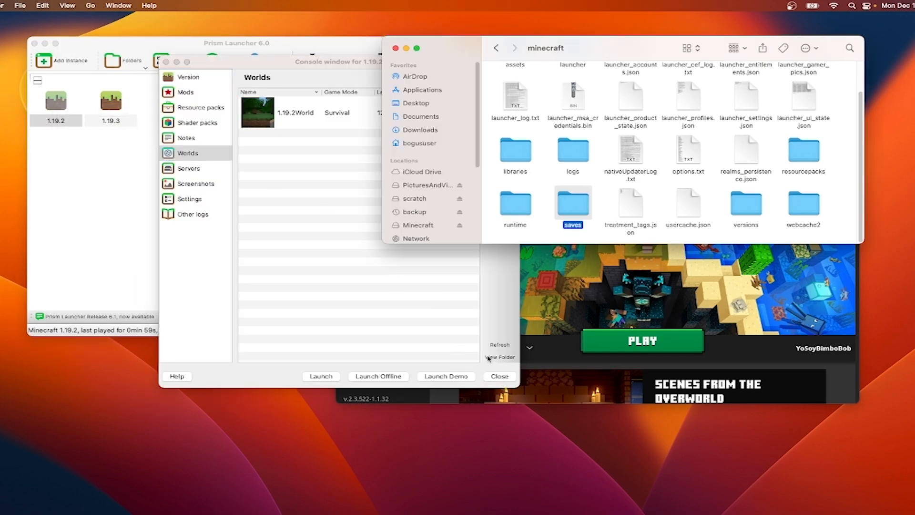
{"action": "double_click", "coordinate": [572, 201]}
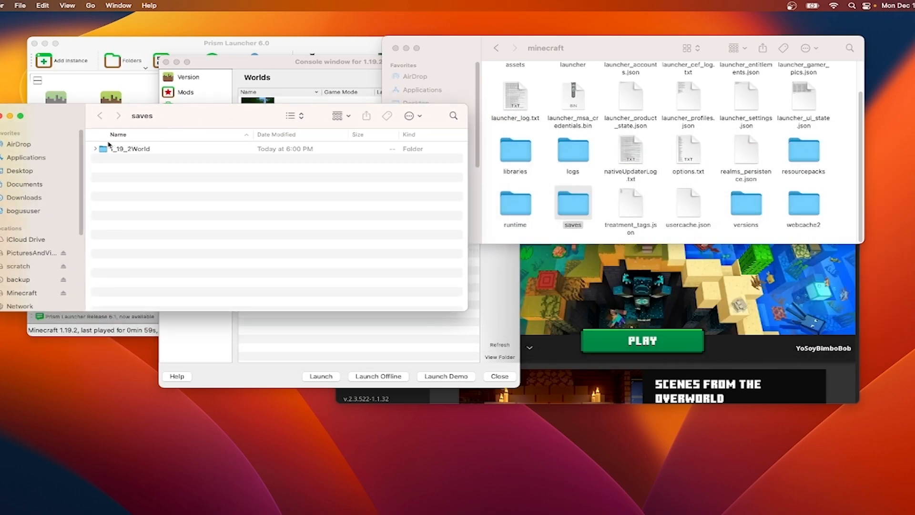
{"action": "left_click_drag", "start_coordinate": [130, 148], "coordinate": [348, 185]}
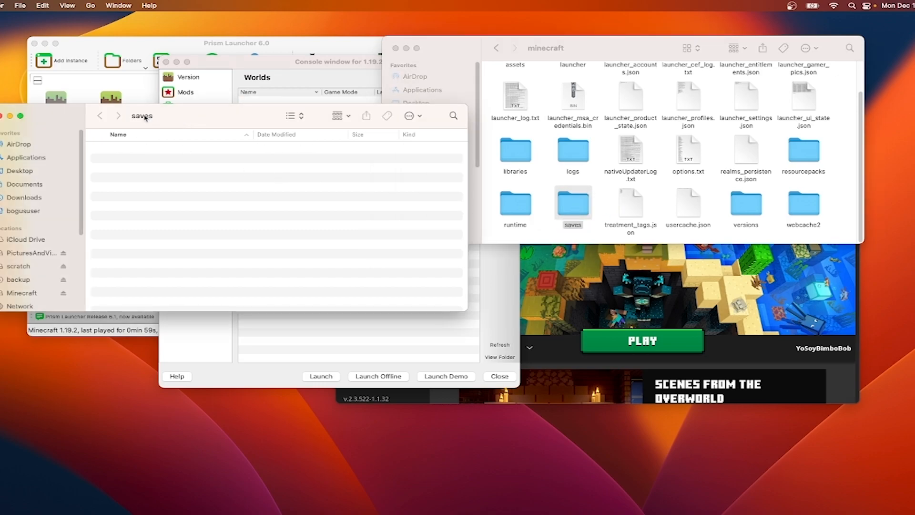
{"action": "left_click", "coordinate": [100, 115]}
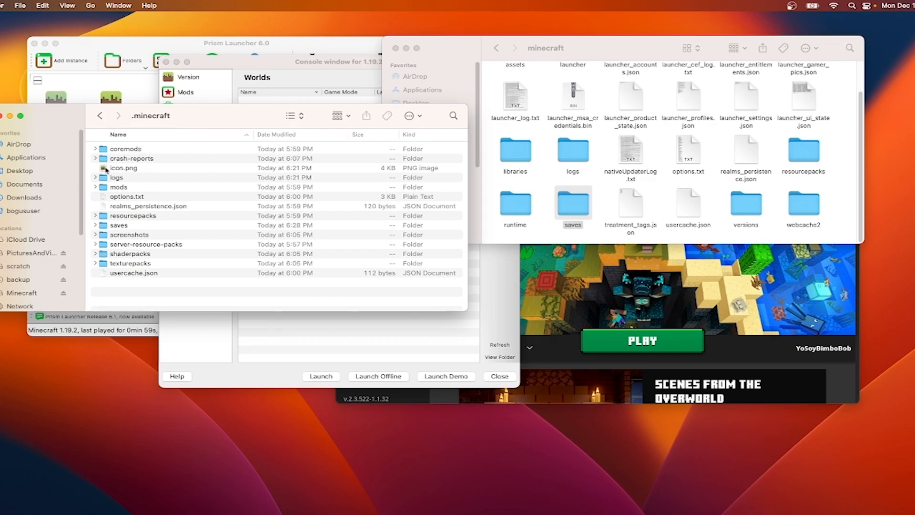
{"action": "right_click", "coordinate": [118, 225]}
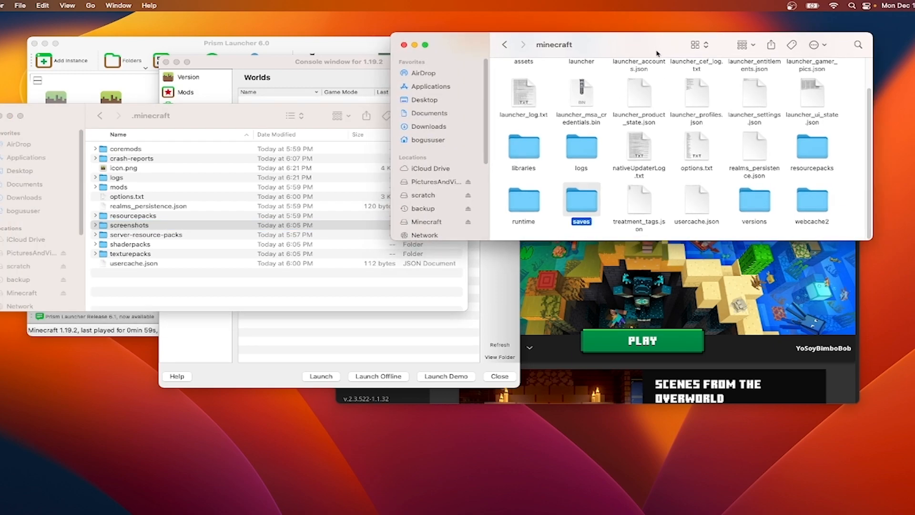
- Use Make Alias on the launcher's saves folder in minecraft
{"action": "right_click", "coordinate": [580, 203]}
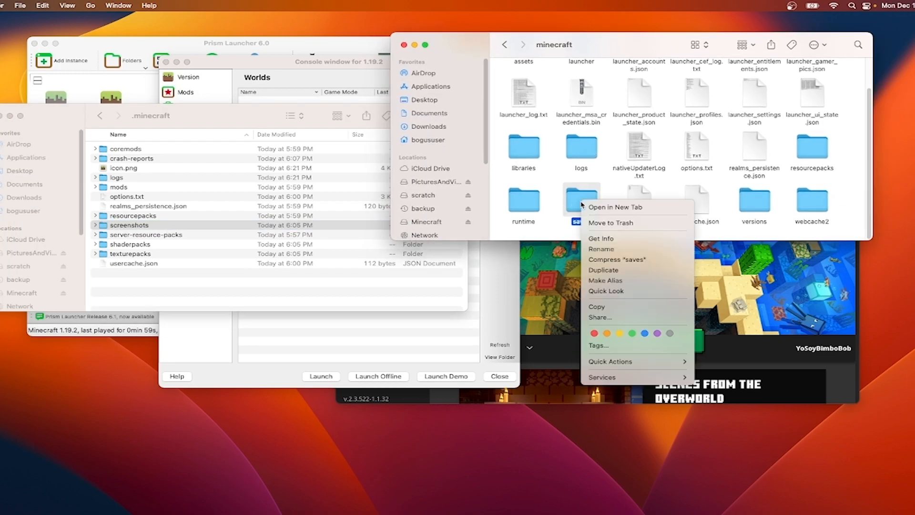
{"action": "mouse_move", "coordinate": [597, 282]}
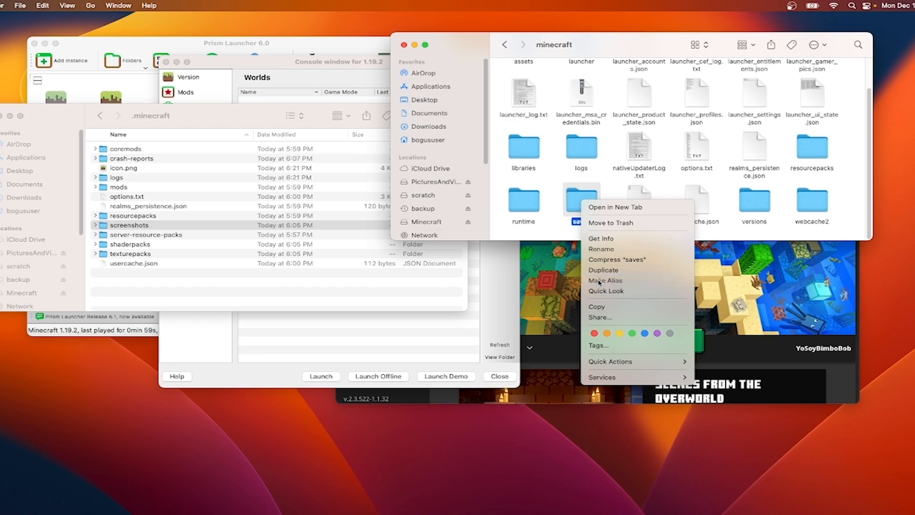
{"action": "left_click", "coordinate": [606, 280]}
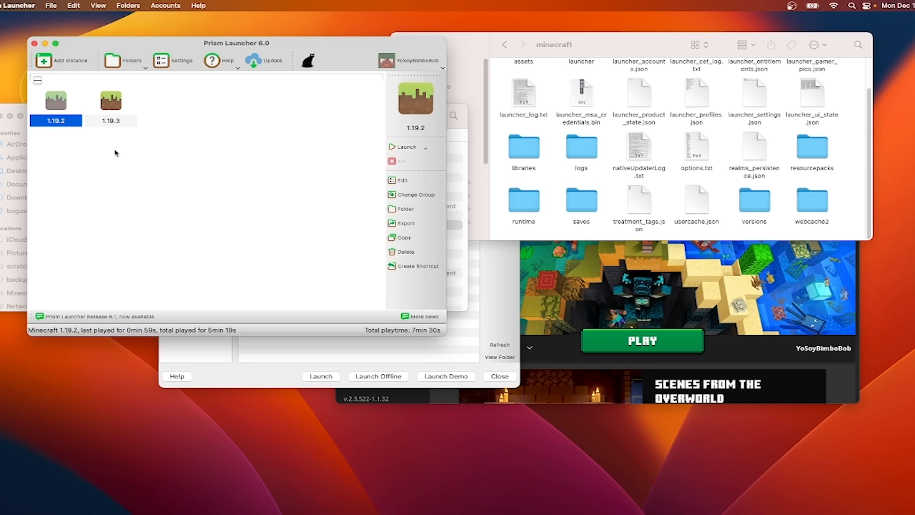
{"action": "mouse_move", "coordinate": [56, 105]}
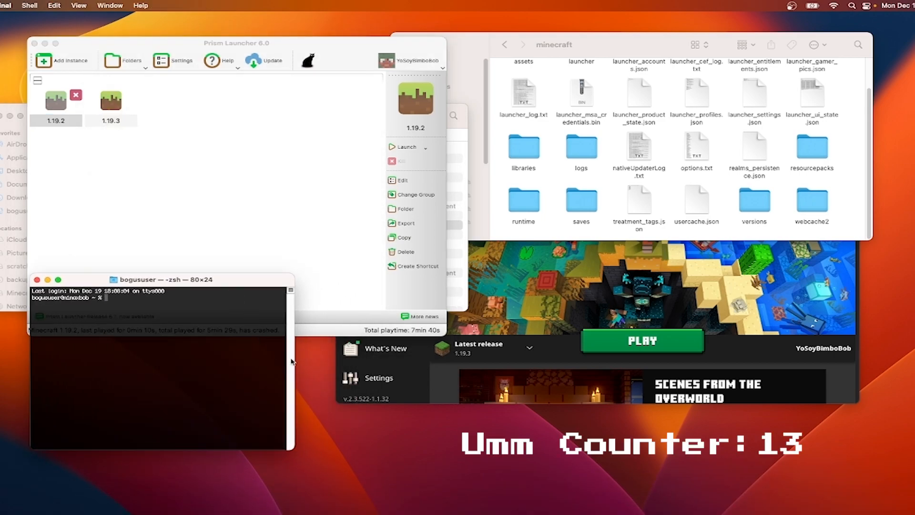
- Widen Terminal and cd into the 1.19.2 instance's .minecraft folder
{"action": "left_click_drag", "start_coordinate": [295, 361], "coordinate": [464, 362]}
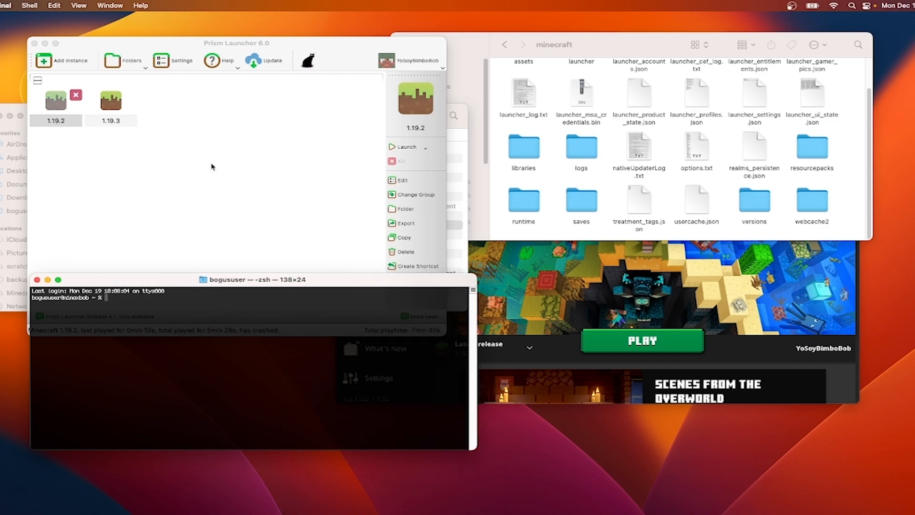
{"action": "left_click", "coordinate": [56, 100]}
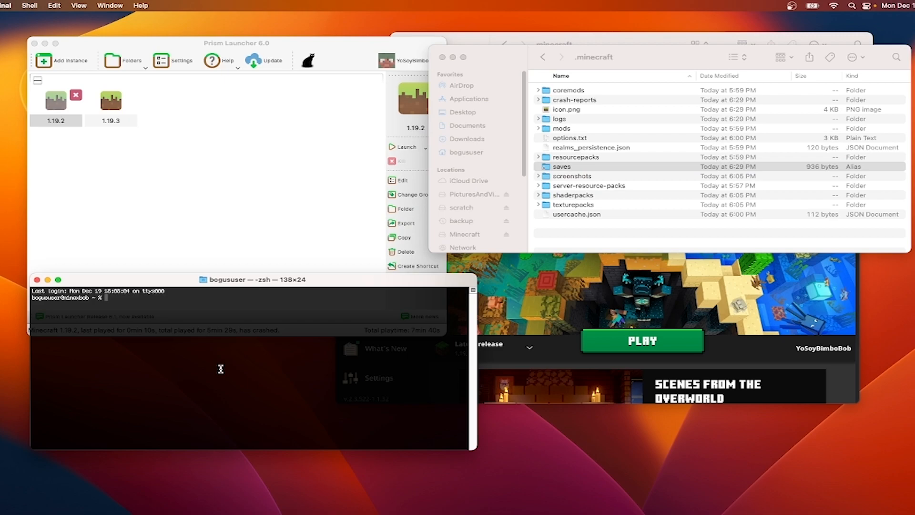
{"action": "type", "text": "cd"}
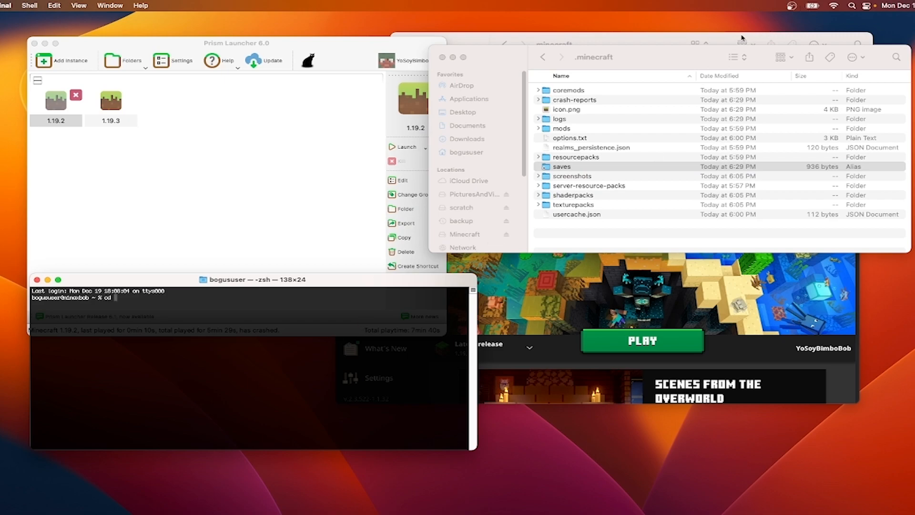
{"action": "left_click", "coordinate": [561, 166]}
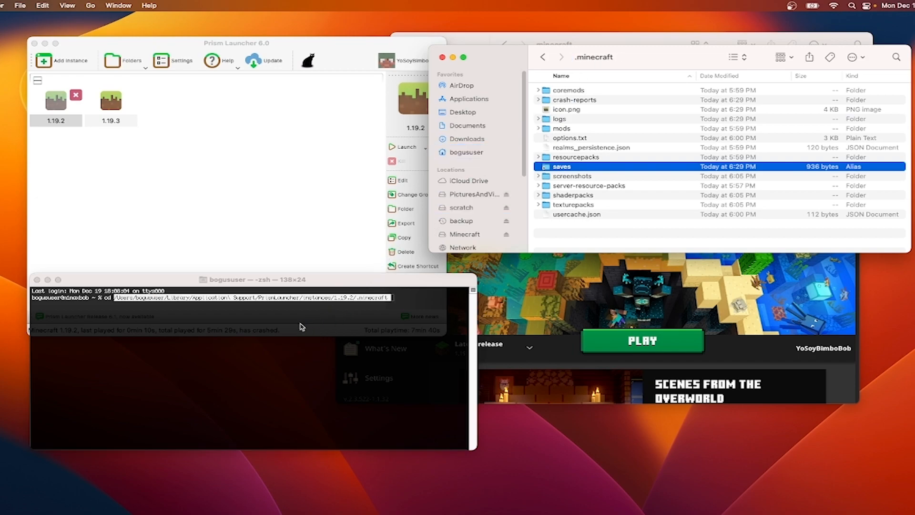
{"action": "left_click", "coordinate": [251, 279]}
{"action": "type", "text": "ls -l"}
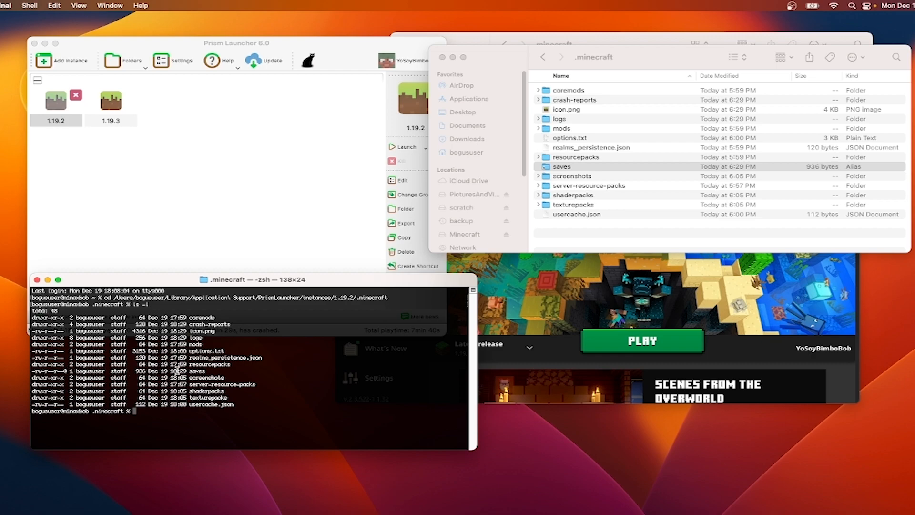
- Bring up the actions for the 936-byte saves alias in .minecraft
{"action": "left_click", "coordinate": [561, 166]}
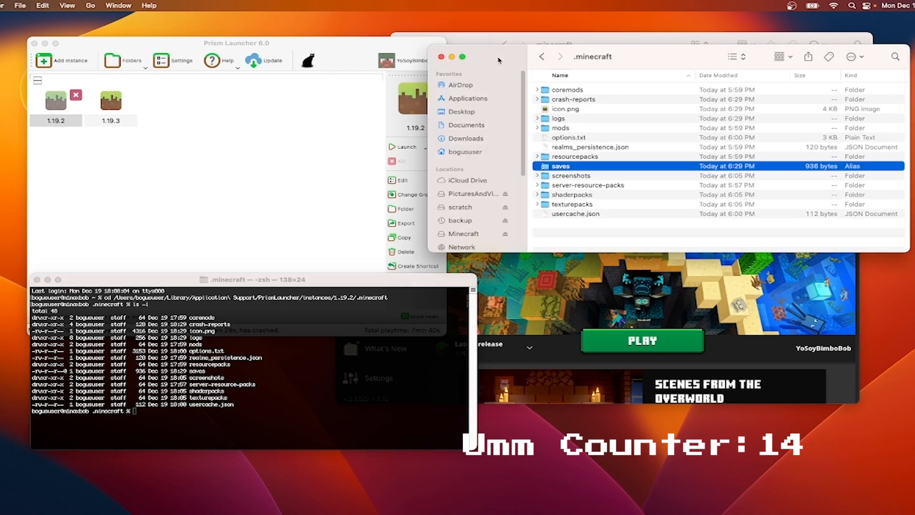
{"action": "right_click", "coordinate": [560, 166]}
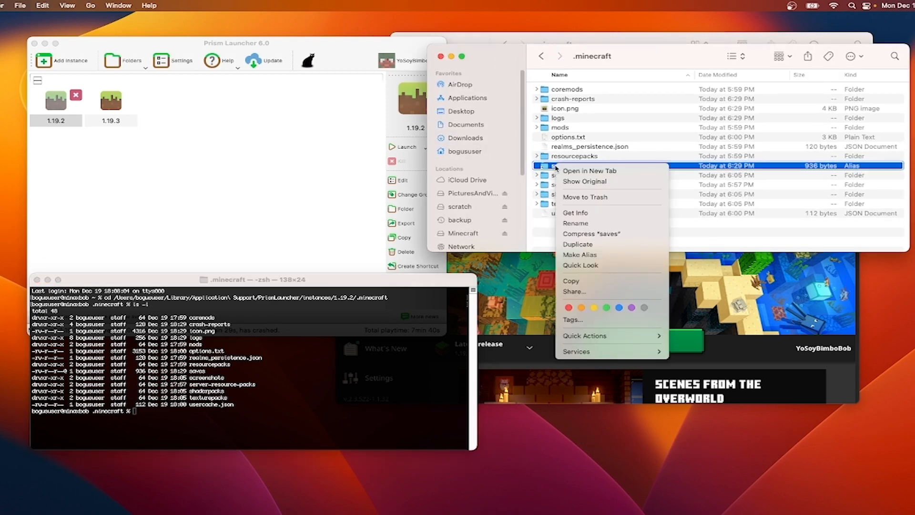
{"action": "mouse_move", "coordinate": [586, 197]}
{"action": "type", "text": "ln -s /Users/bogususer/Library/Application\\ Support/minecraft/saves"}
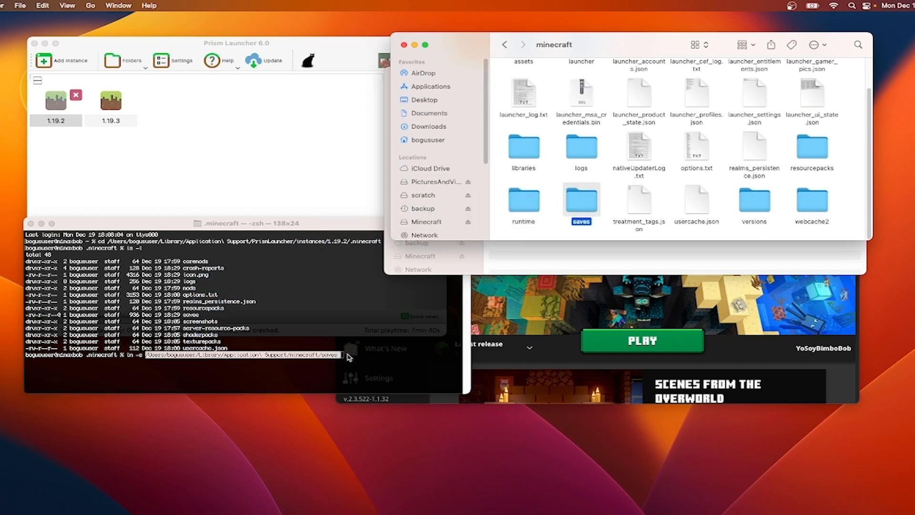
- Complete the ln -s link to shared saves, check it with ls -l, return to Prism
{"action": "left_click", "coordinate": [234, 223]}
{"action": "type", "text": " ."}
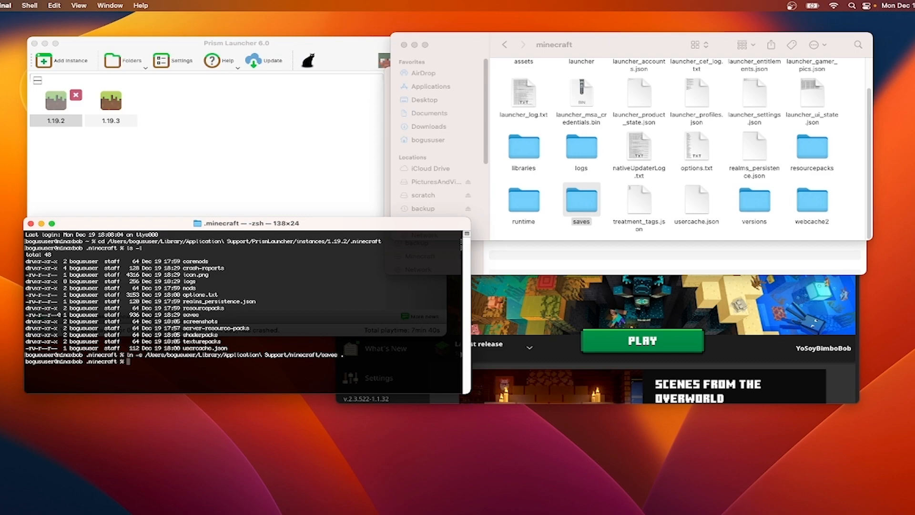
{"action": "type", "text": "ls -l"}
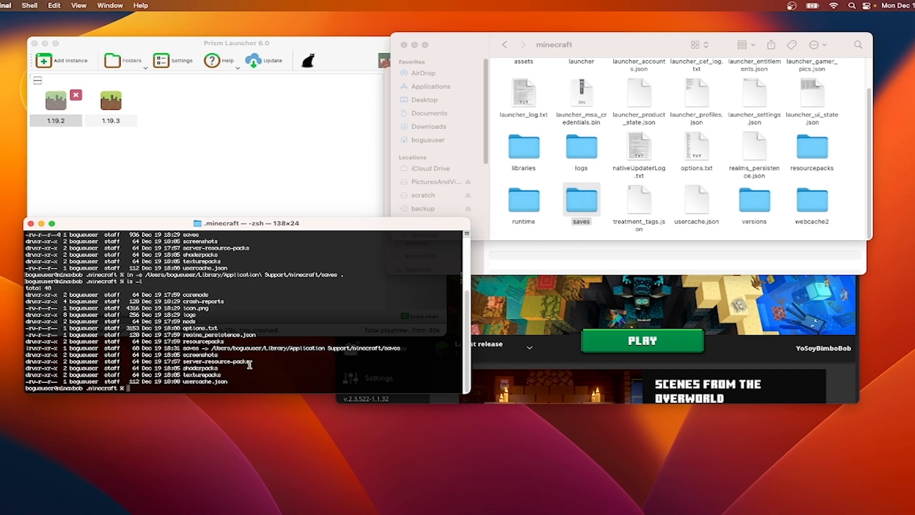
{"action": "mouse_move", "coordinate": [26, 347]}
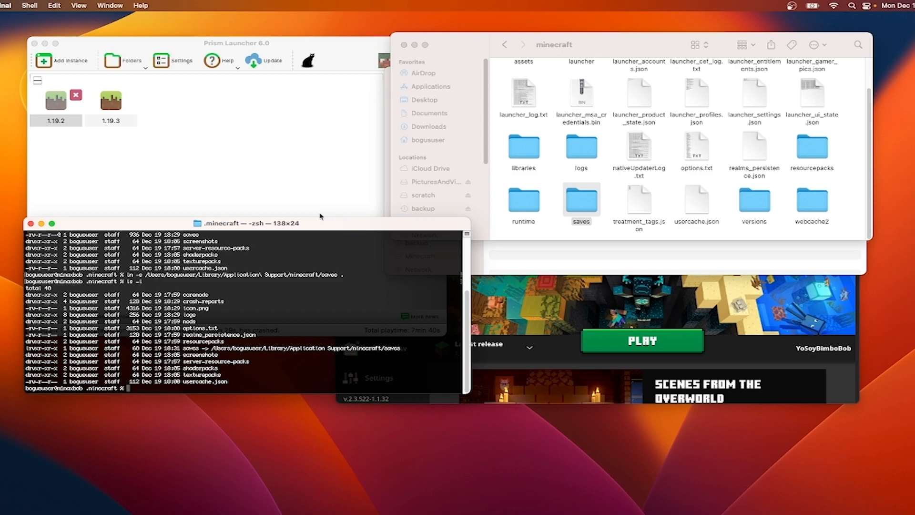
{"action": "left_click", "coordinate": [57, 100]}
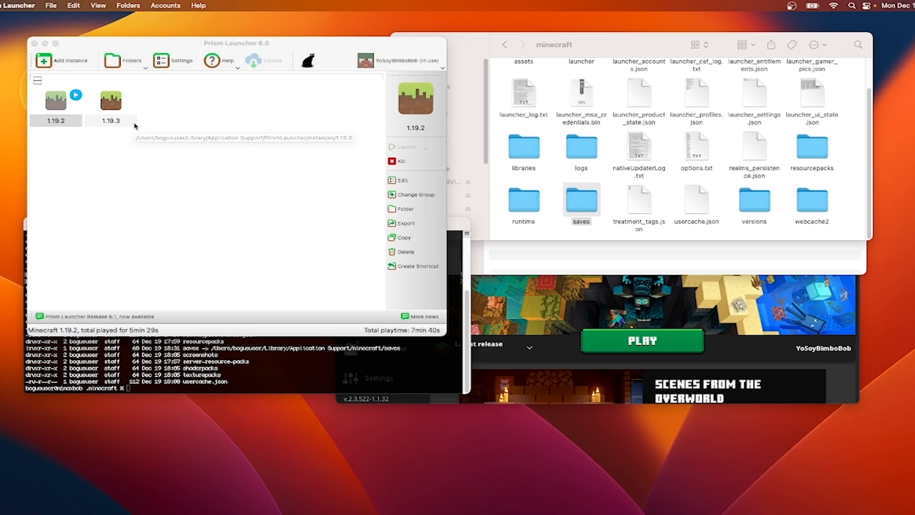
- Launch 1.19.2, check YaMaWorld and bobWorld in Singleplayer, then cancel out
{"action": "left_click", "coordinate": [641, 341]}
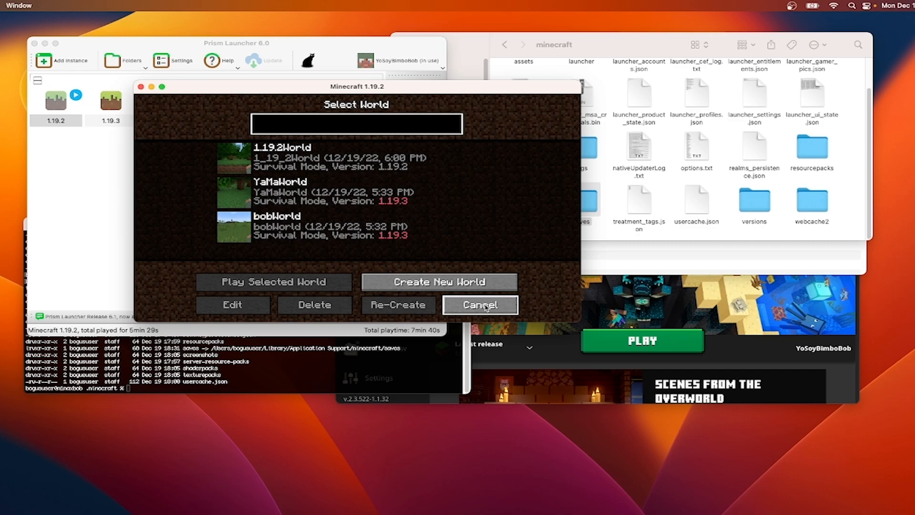
{"action": "left_click", "coordinate": [355, 123]}
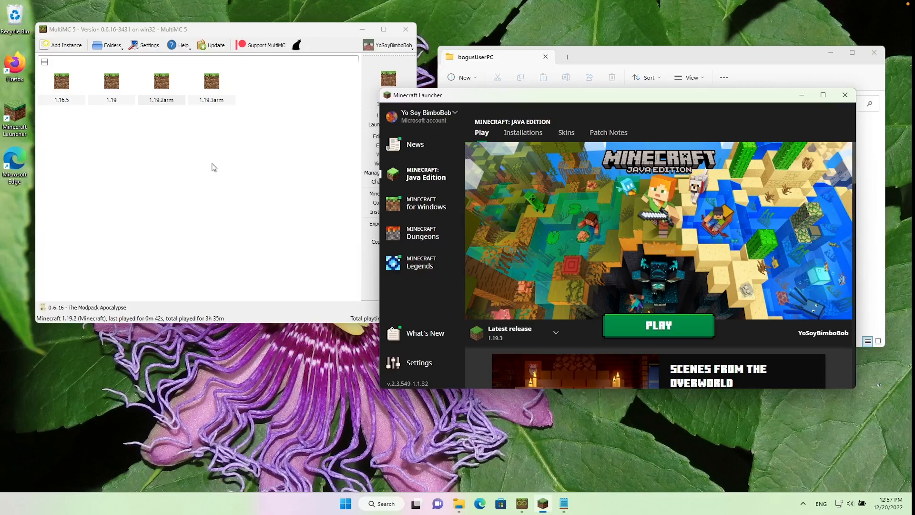
{"action": "mouse_move", "coordinate": [344, 261]}
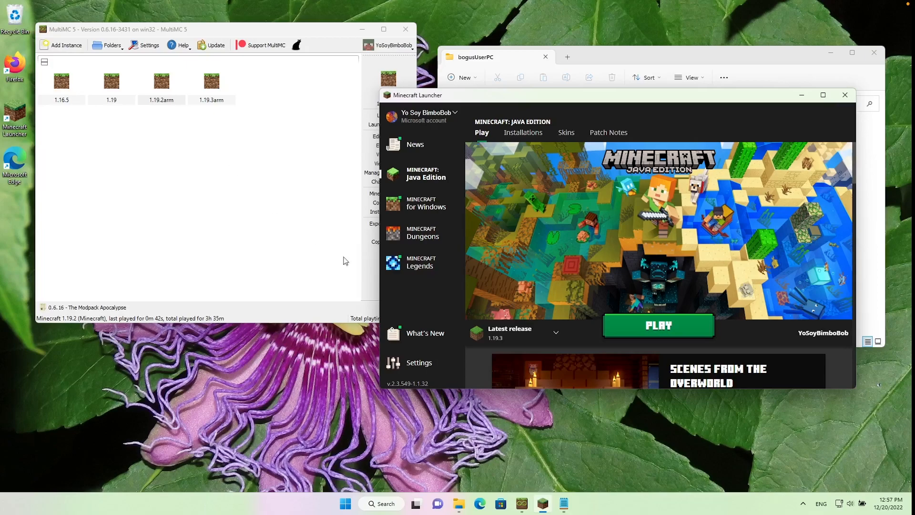
{"action": "mouse_move", "coordinate": [555, 187]}
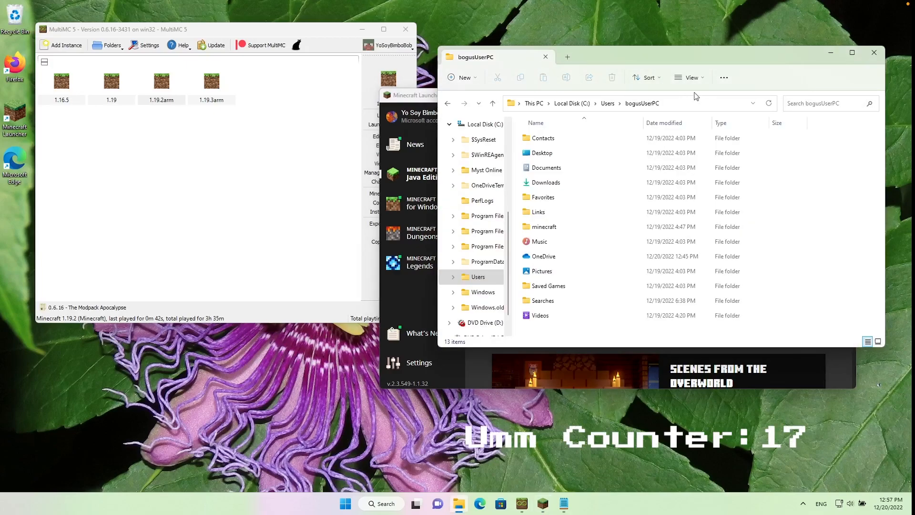
{"action": "mouse_move", "coordinate": [692, 77]}
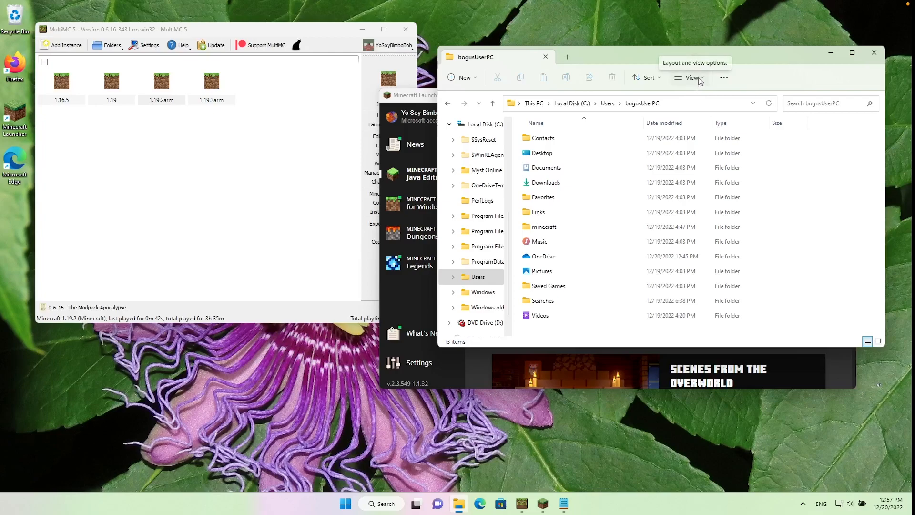
- Show hidden items, open AppData\Roaming\.minecraft\saves, and bring up the 1.19.2 instance's options
{"action": "left_click", "coordinate": [692, 77]}
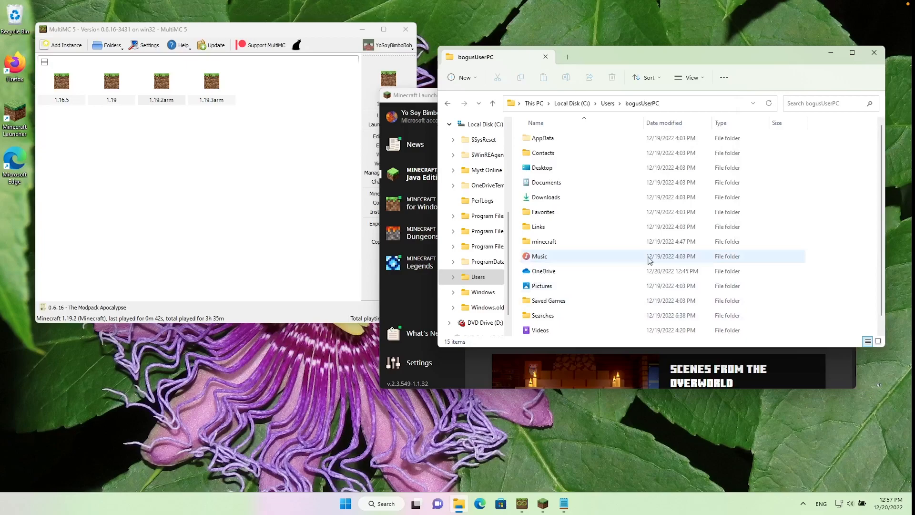
{"action": "double_click", "coordinate": [543, 138]}
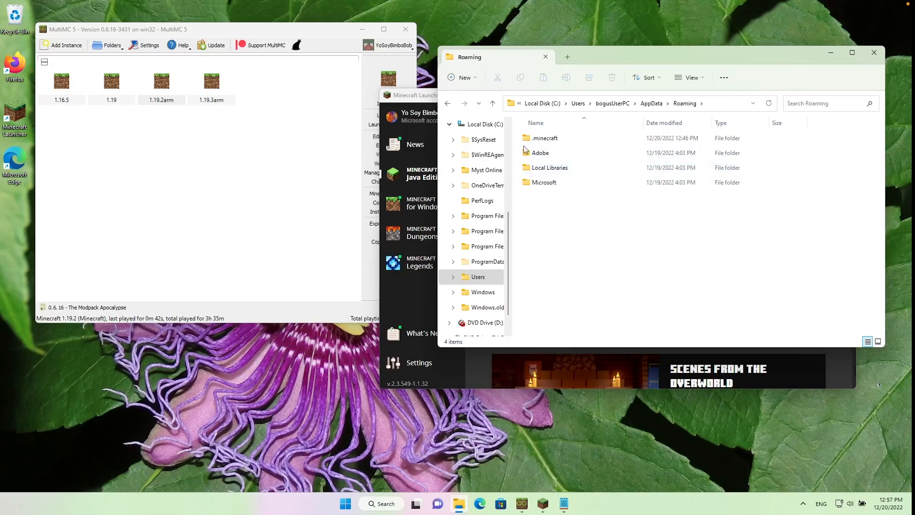
{"action": "double_click", "coordinate": [545, 138]}
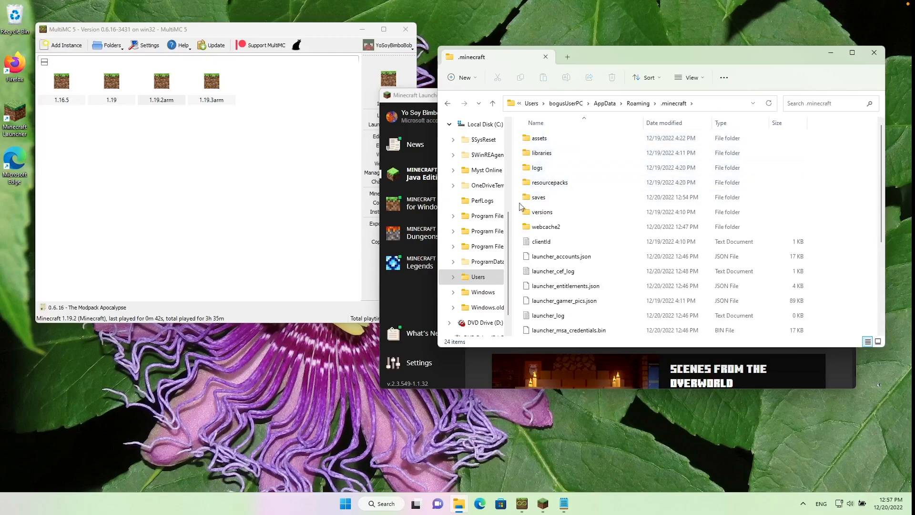
{"action": "double_click", "coordinate": [538, 197]}
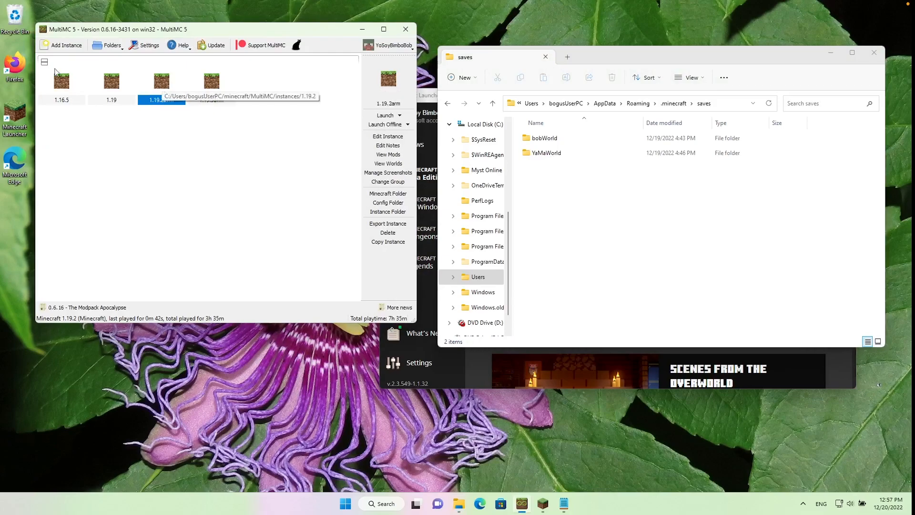
{"action": "right_click", "coordinate": [161, 81]}
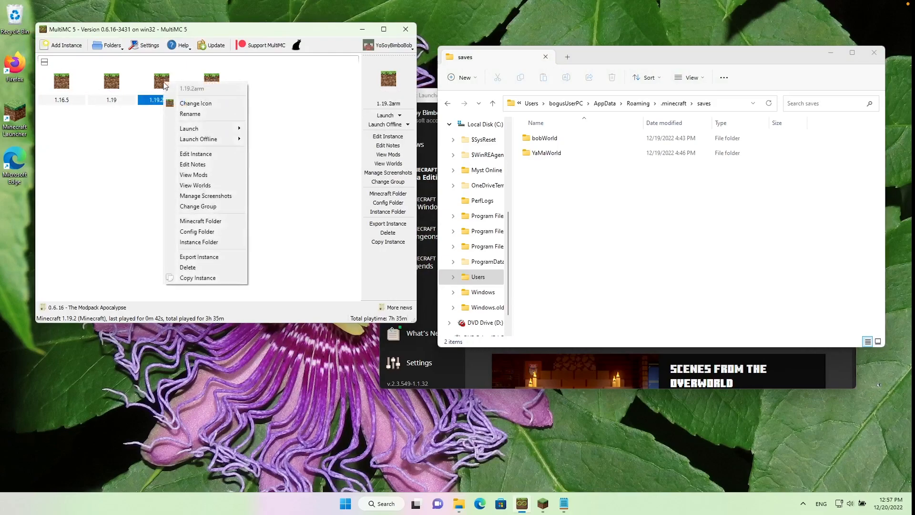
{"action": "mouse_move", "coordinate": [195, 153]}
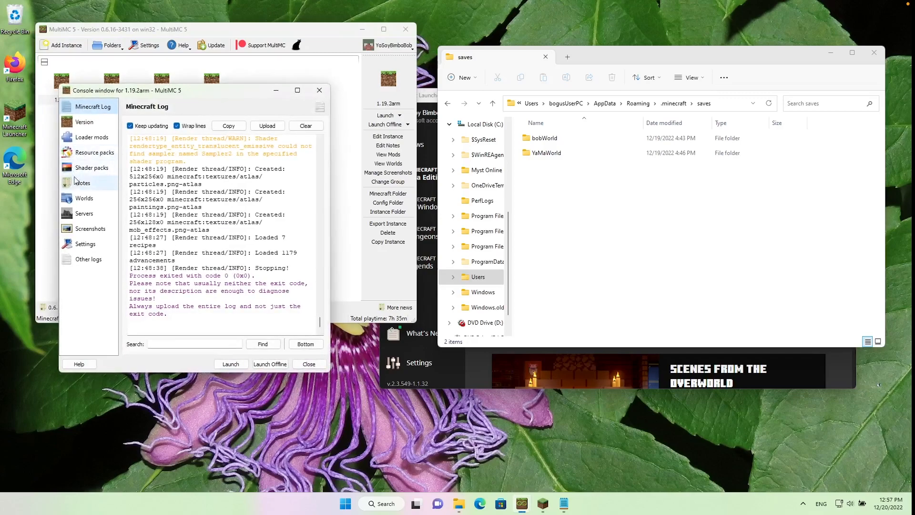
- Open the 1.19.2 instance's saves folder and move 1_19_2World into the shared launcher saves folder
{"action": "left_click", "coordinate": [84, 198]}
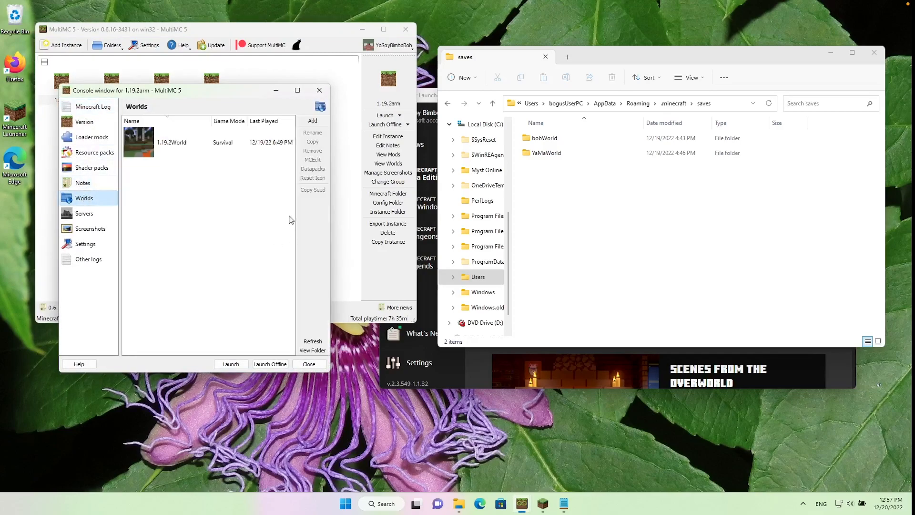
{"action": "left_click", "coordinate": [312, 351]}
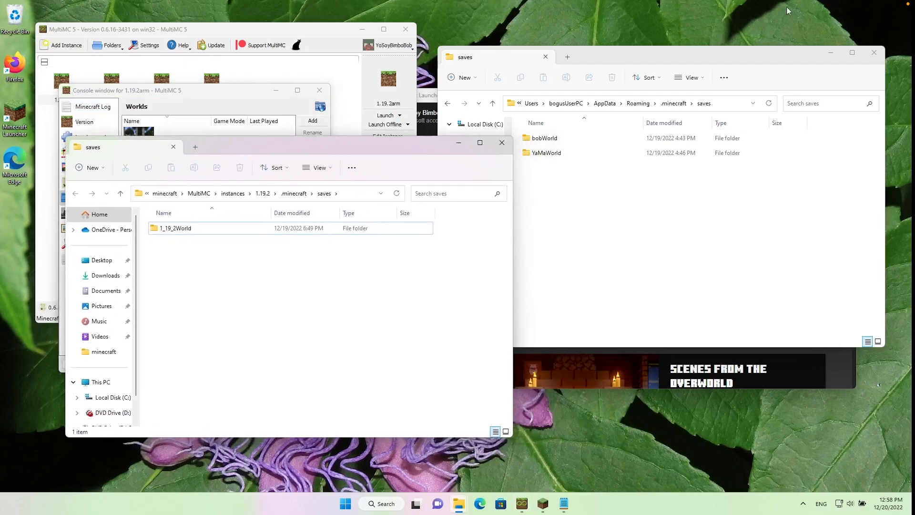
{"action": "left_click", "coordinate": [176, 228]}
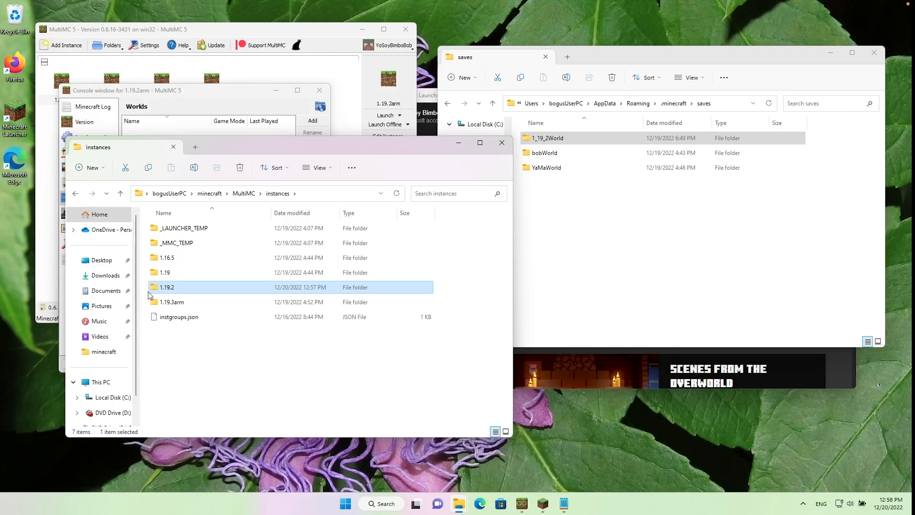
- Go into the 1.19.2 instance's .minecraft folder and remove its saves folder
{"action": "double_click", "coordinate": [167, 286]}
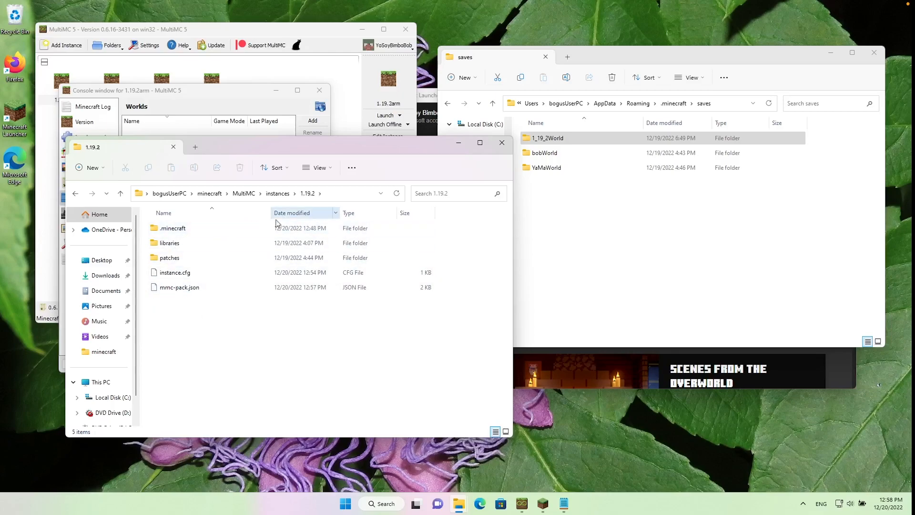
{"action": "double_click", "coordinate": [172, 228]}
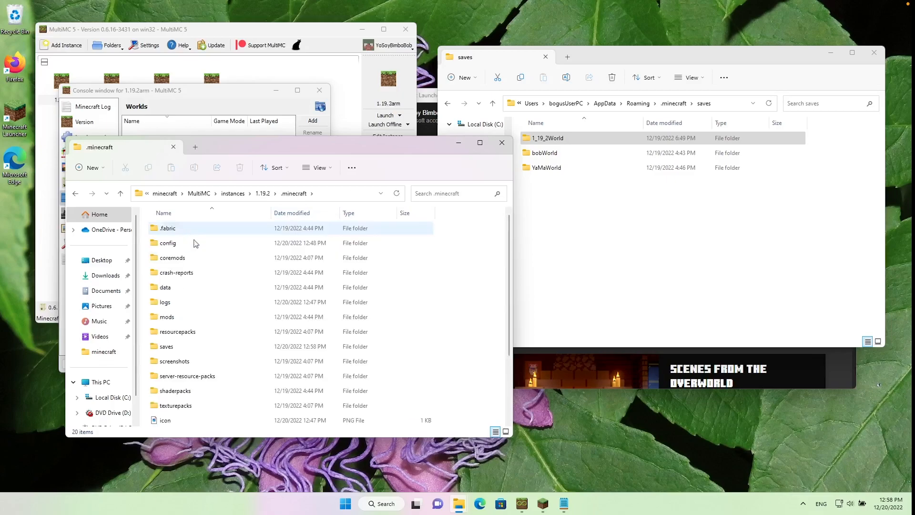
{"action": "right_click", "coordinate": [166, 346]}
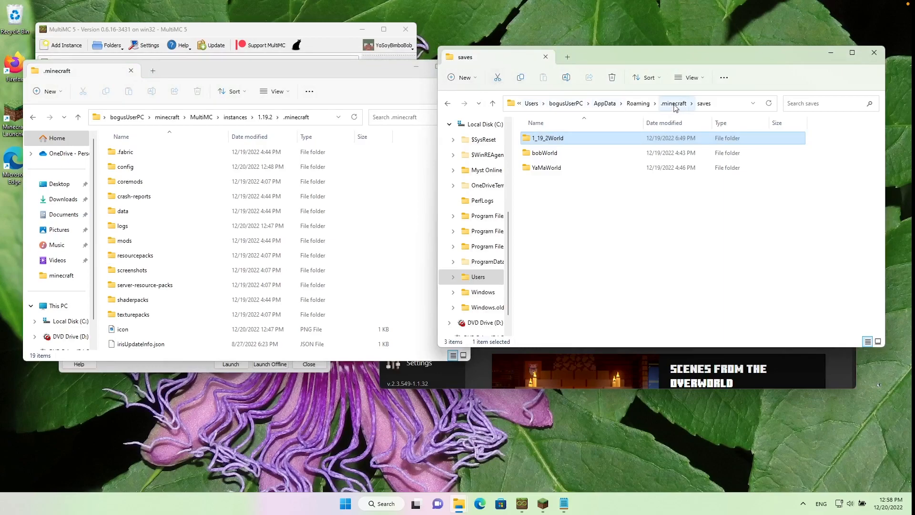
- Go up to the Roaming .minecraft folder and bring up the shared saves folder's options
{"action": "left_click", "coordinate": [674, 103]}
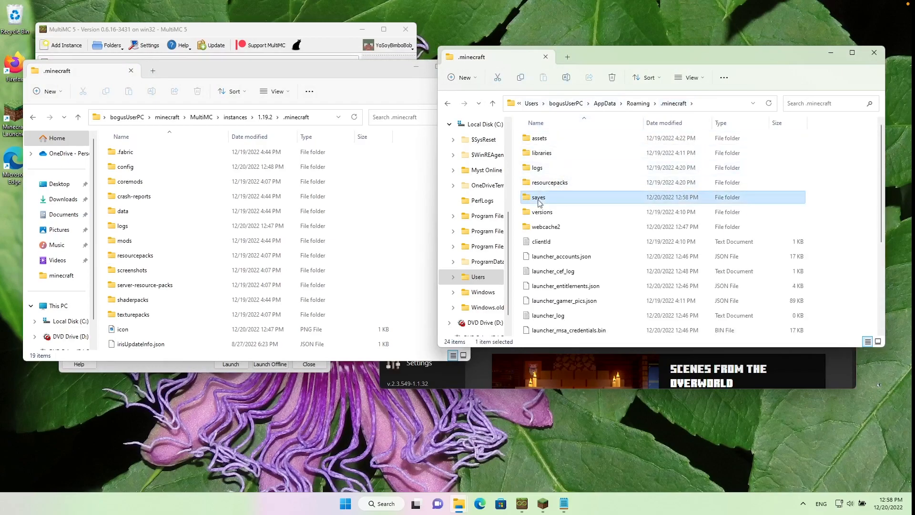
{"action": "right_click", "coordinate": [538, 197]}
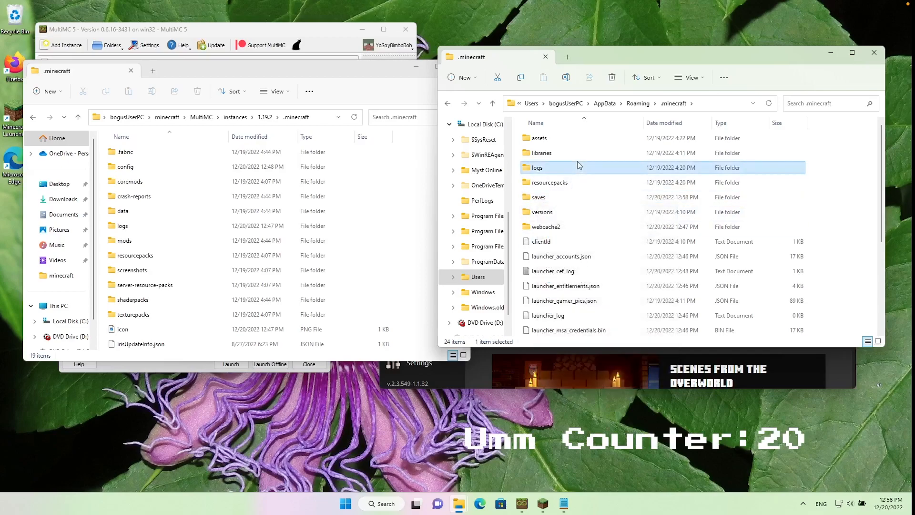
{"action": "right_click", "coordinate": [537, 197]}
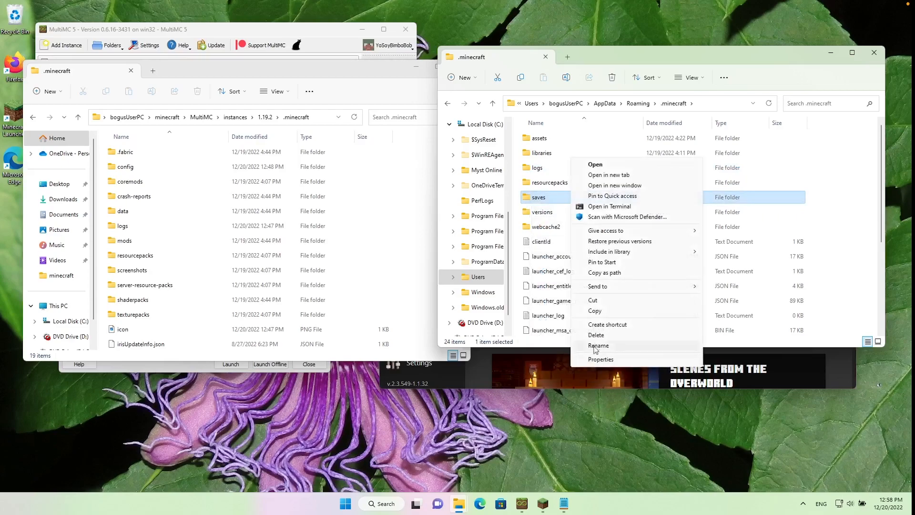
{"action": "mouse_move", "coordinate": [606, 328]}
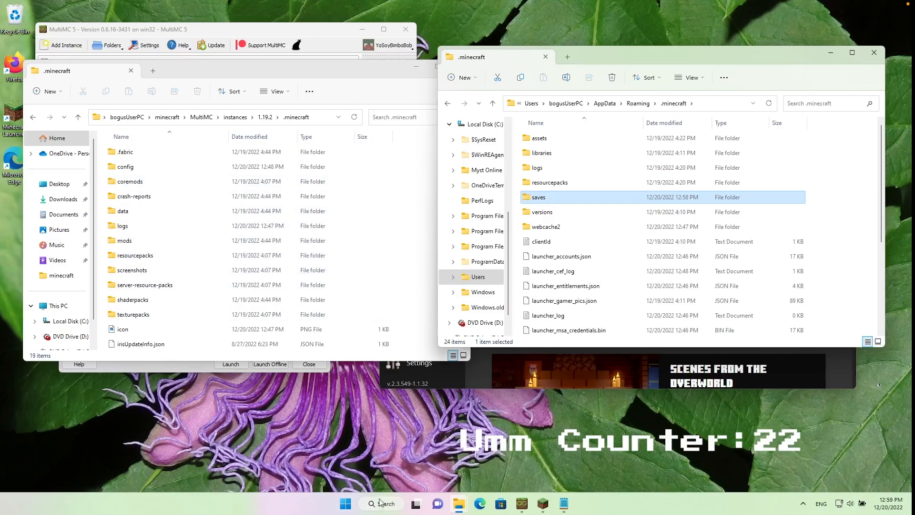
- Launch Windows PowerShell as administrator and approve the permission prompt
{"action": "left_click", "coordinate": [382, 504]}
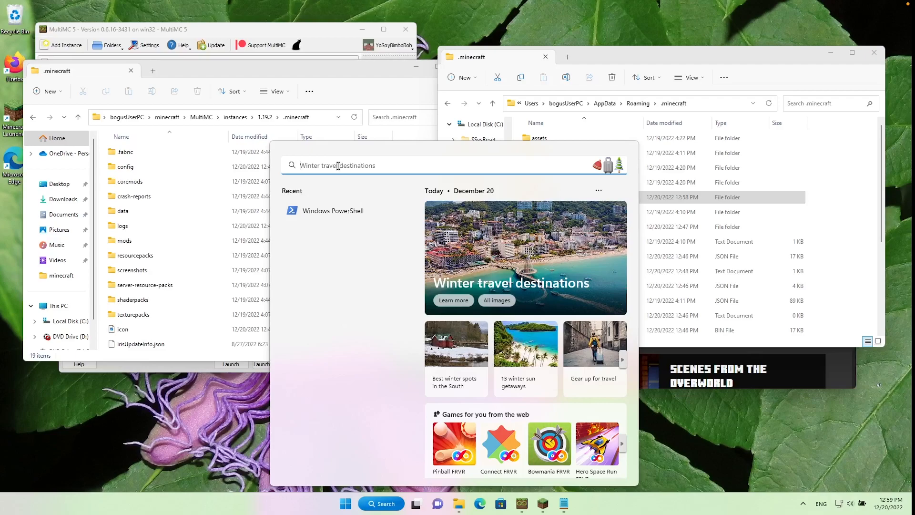
{"action": "type", "text": "po"}
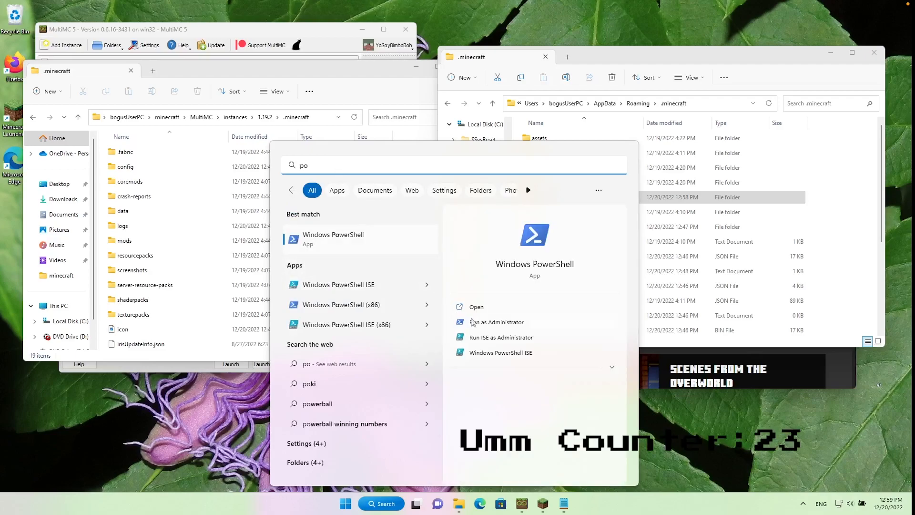
{"action": "left_click", "coordinate": [496, 321]}
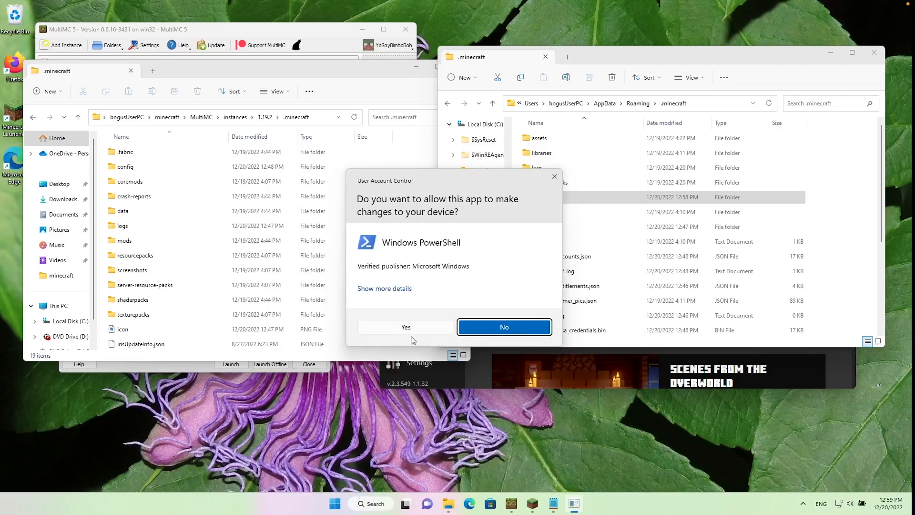
{"action": "left_click", "coordinate": [405, 327]}
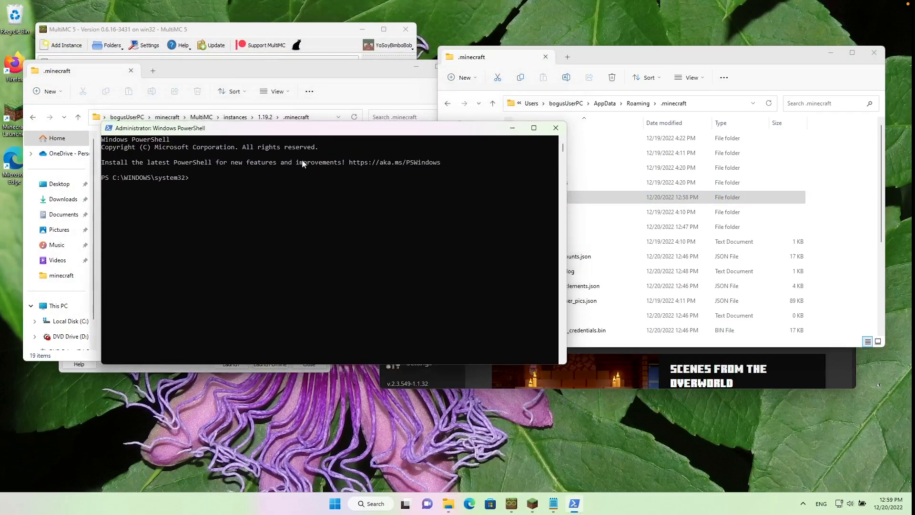
- Enter a cd command toward MultiMC's 1.19.2 instance .minecraft folder under C:\Users\bogusUserPC
{"action": "type", "text": "cd"}
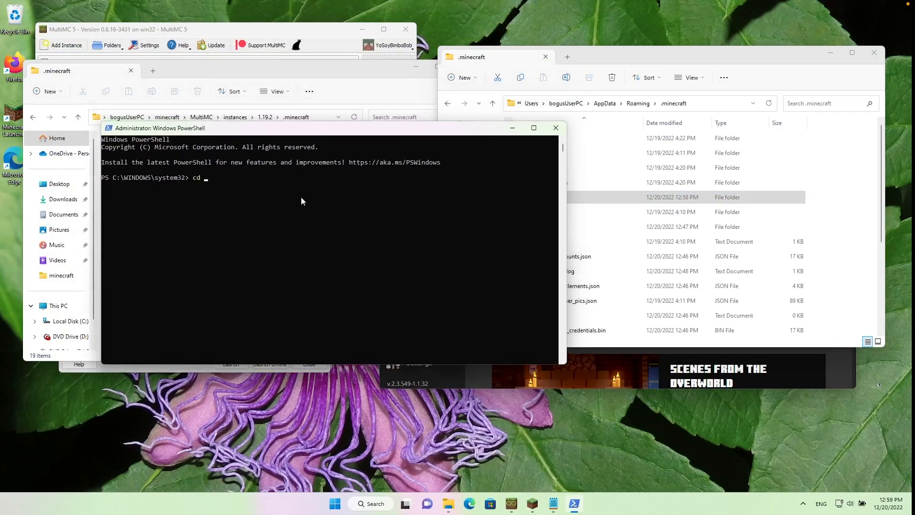
{"action": "type", "text": "C:\\"}
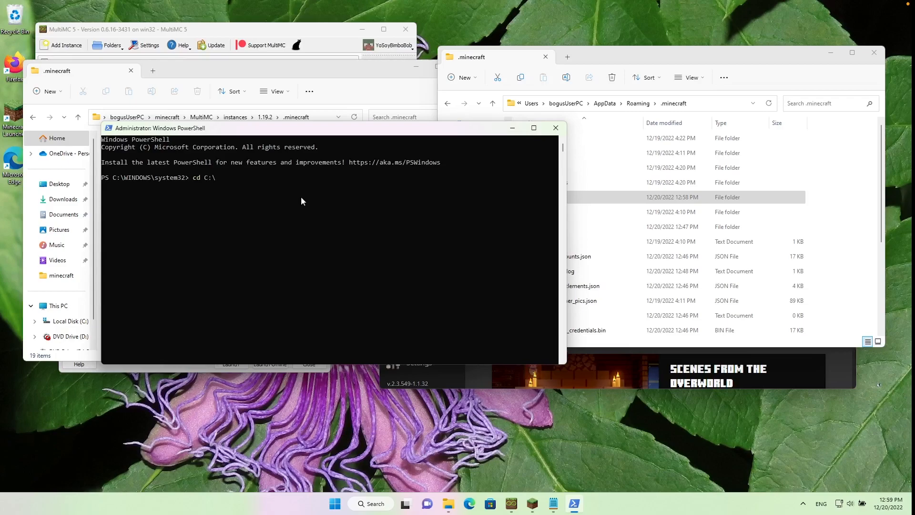
{"action": "type", "text": "Users\\"}
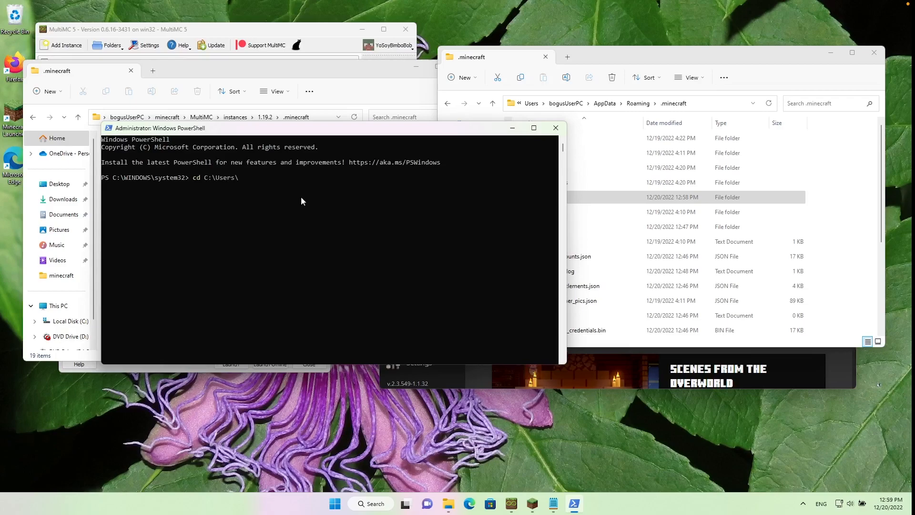
{"action": "type", "text": "bogusUserPC\\"}
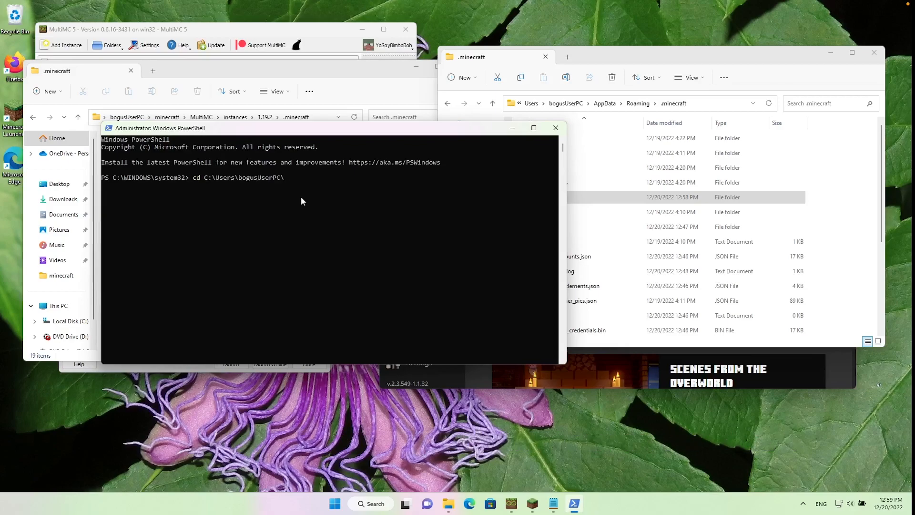
{"action": "type", "text": "minecraft\\"}
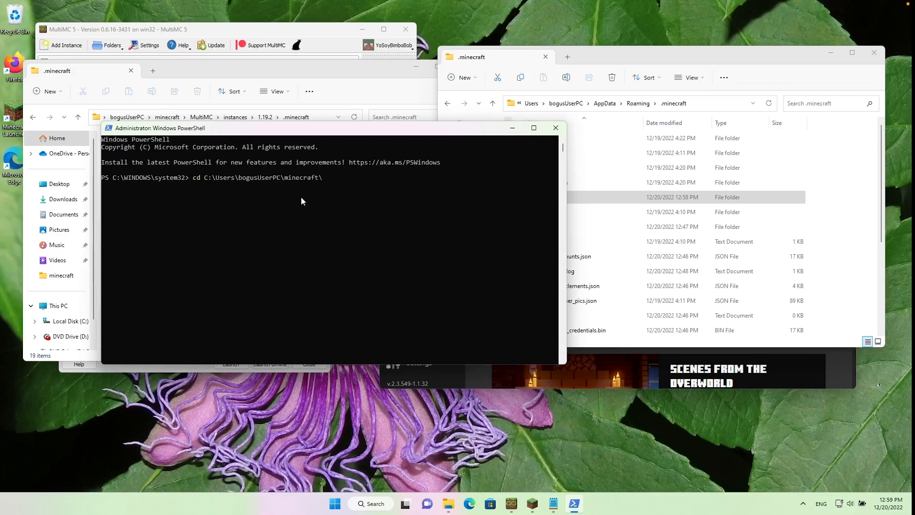
{"action": "type", "text": "MultiMC\\instances\\"}
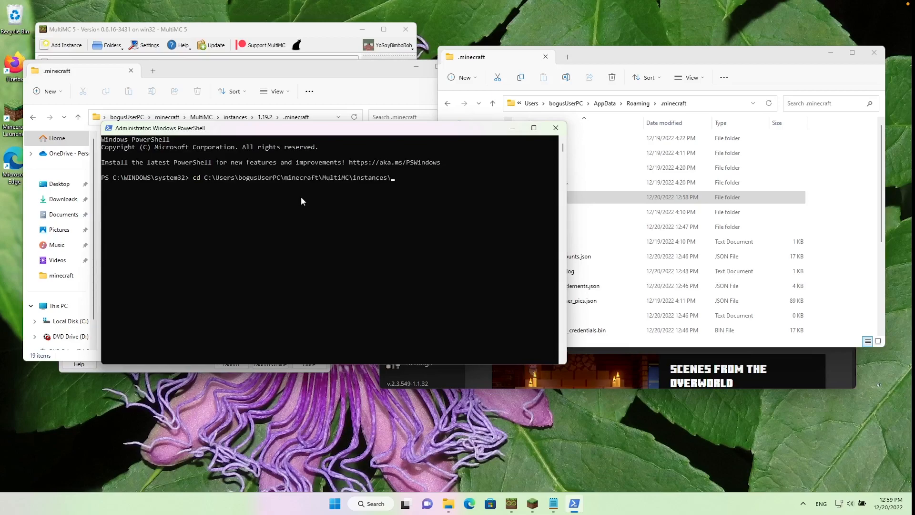
{"action": "type", "text": "1.198"}
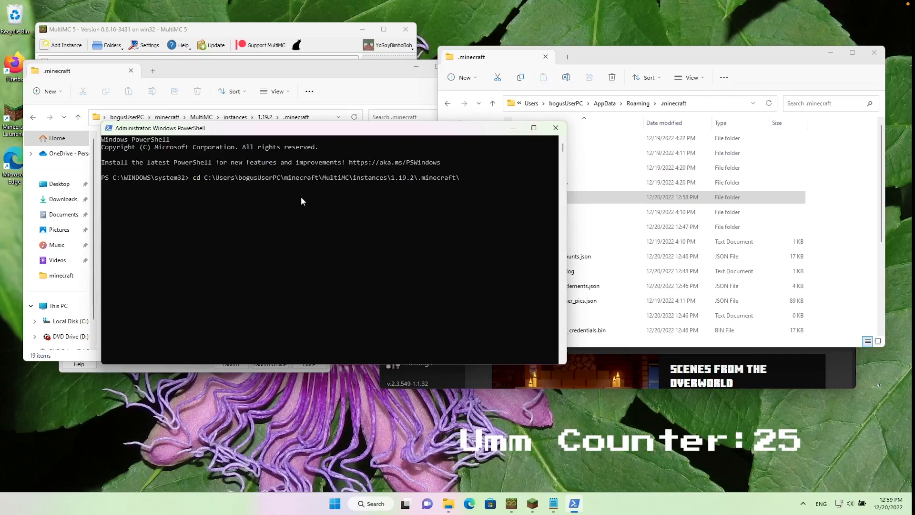
- List the folder with ls, then select the New-Item SymbolicLink command in savesCommand
{"action": "type", "text": "ls"}
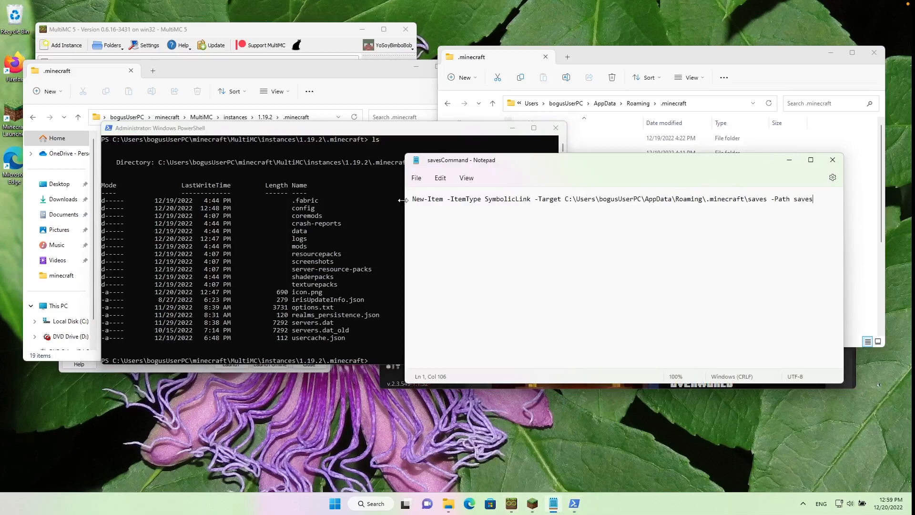
{"action": "double_click", "coordinate": [427, 198]}
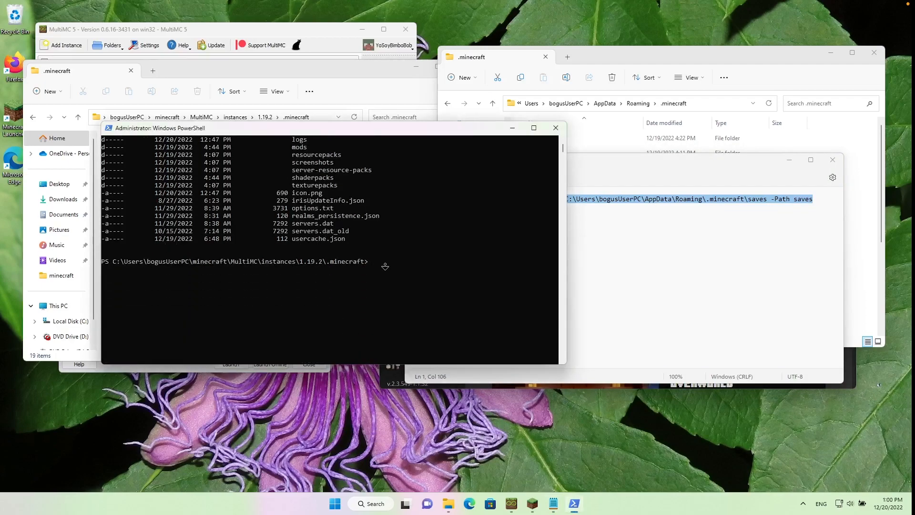
- Run New-Item SymbolicLink targeting the Roaming .minecraft saves, then confirm the saves link in Explorer
{"action": "type", "text": "New-Item -ItemType SymbolicLink -Target C:\\Users\\bogusUserPC\\AppData\\Roaming\\.minecraft\\saves -Path saves"}
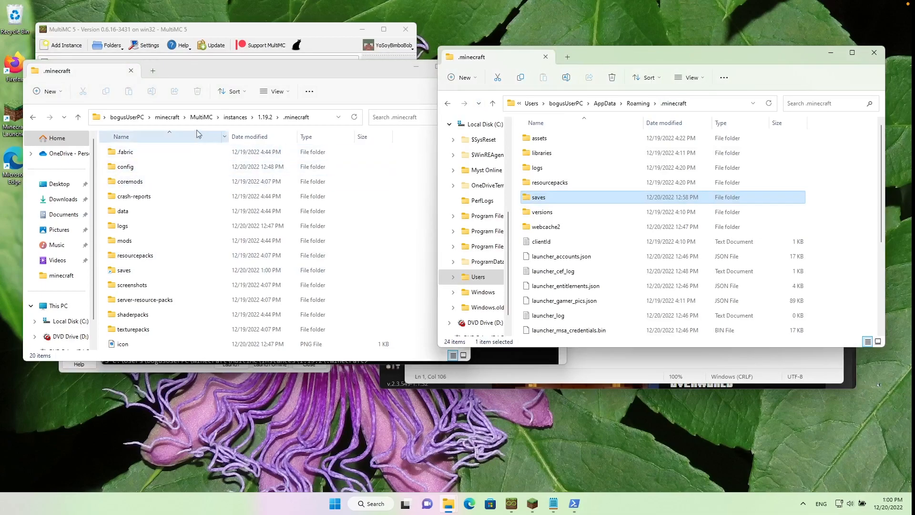
{"action": "left_click", "coordinate": [124, 270]}
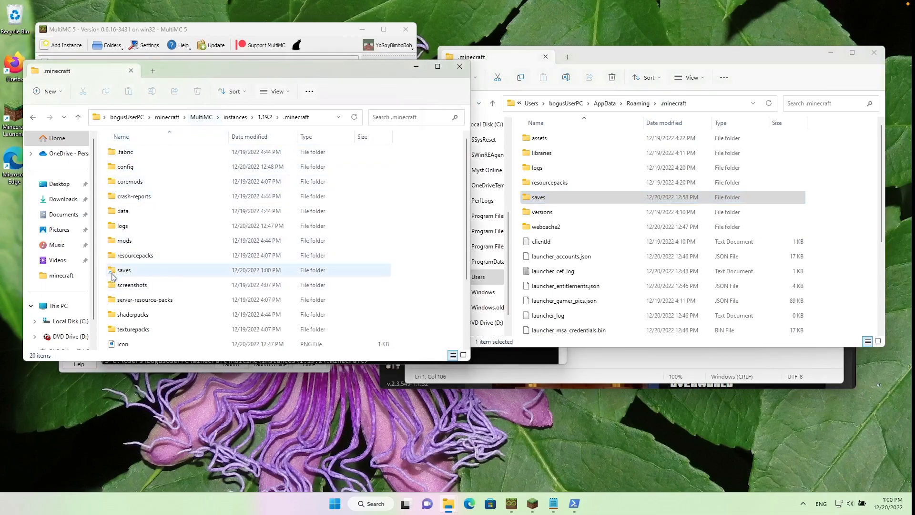
{"action": "mouse_move", "coordinate": [124, 269]}
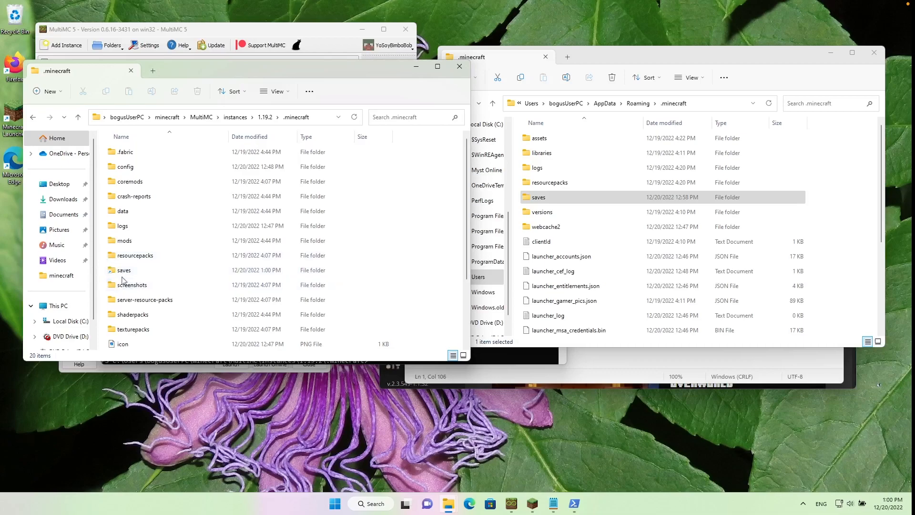
{"action": "left_click", "coordinate": [124, 269]}
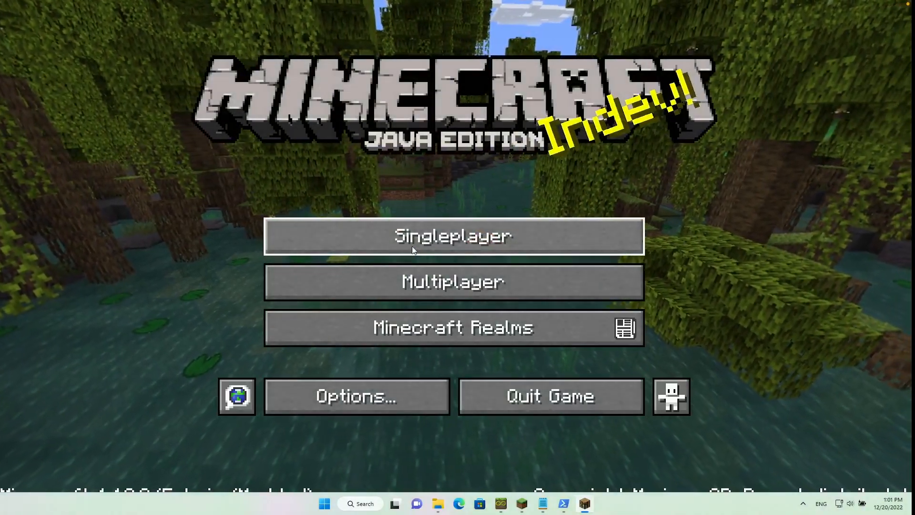
- Choose Singleplayer on the Minecraft title screen to load the world list
{"action": "left_click", "coordinate": [453, 236]}
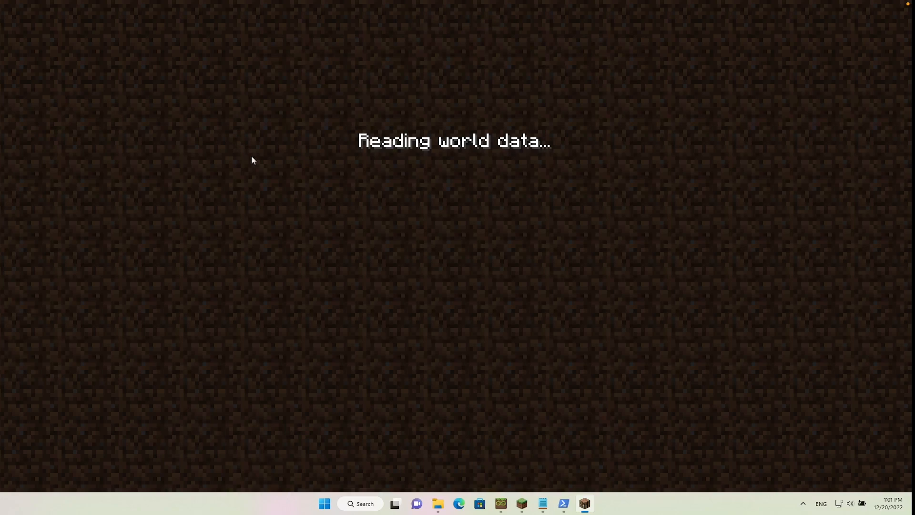
{"action": "mouse_move", "coordinate": [480, 255]}
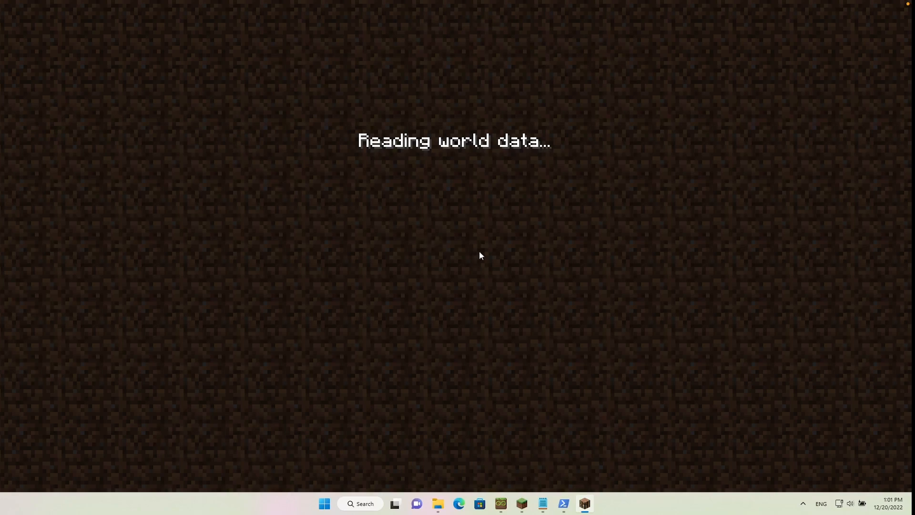